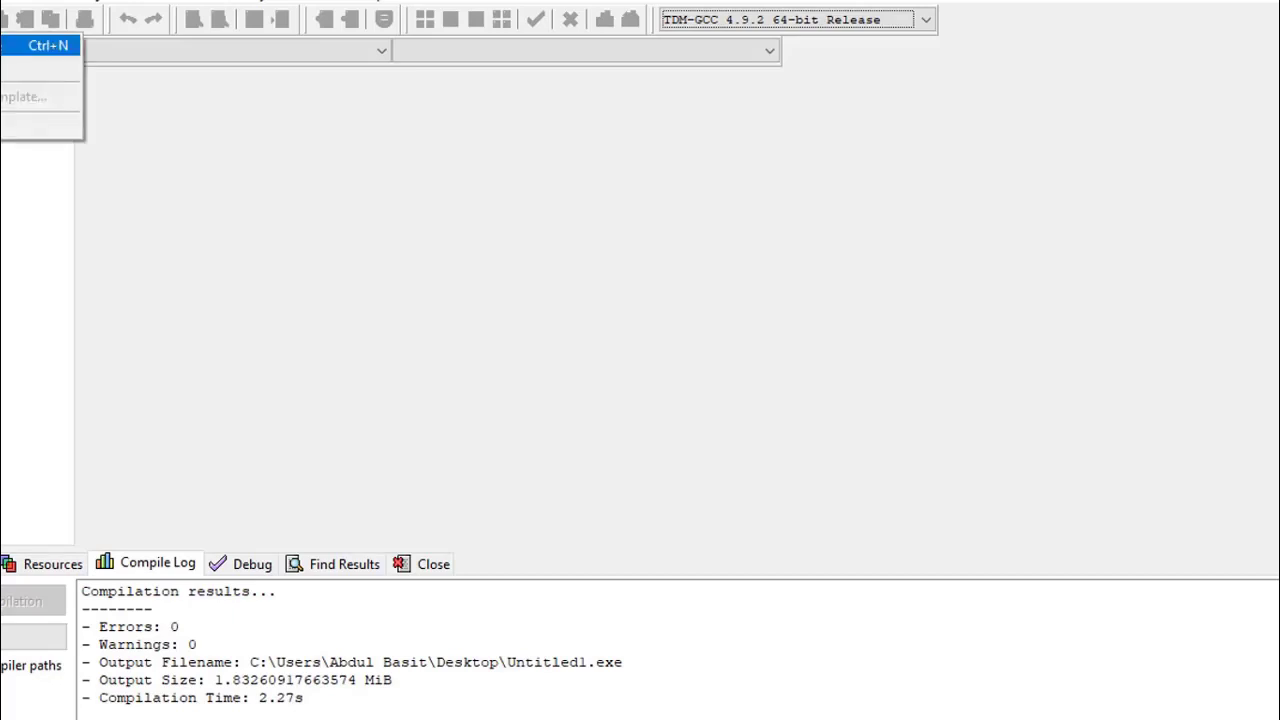
Step: Create a new source file containing #include<iostream> and using namespace std;
{"action": "left_click", "coordinate": [47, 45]}
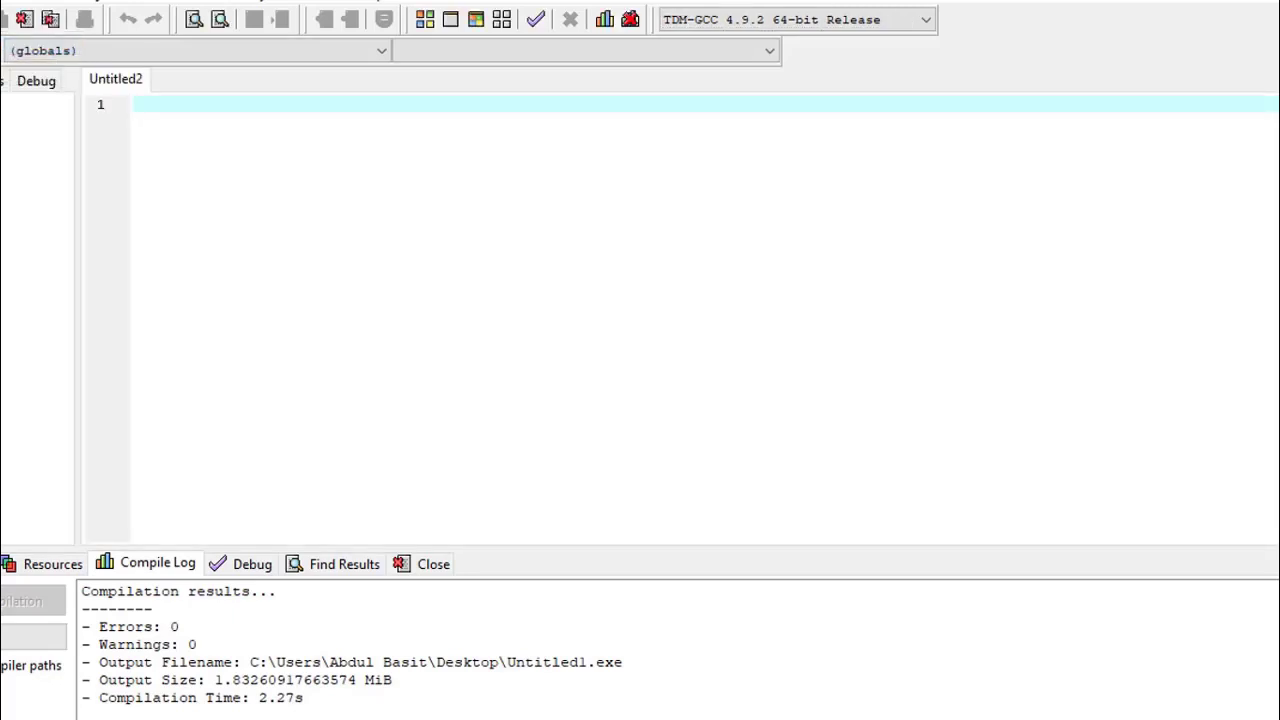
{"action": "type", "text": "#incl"}
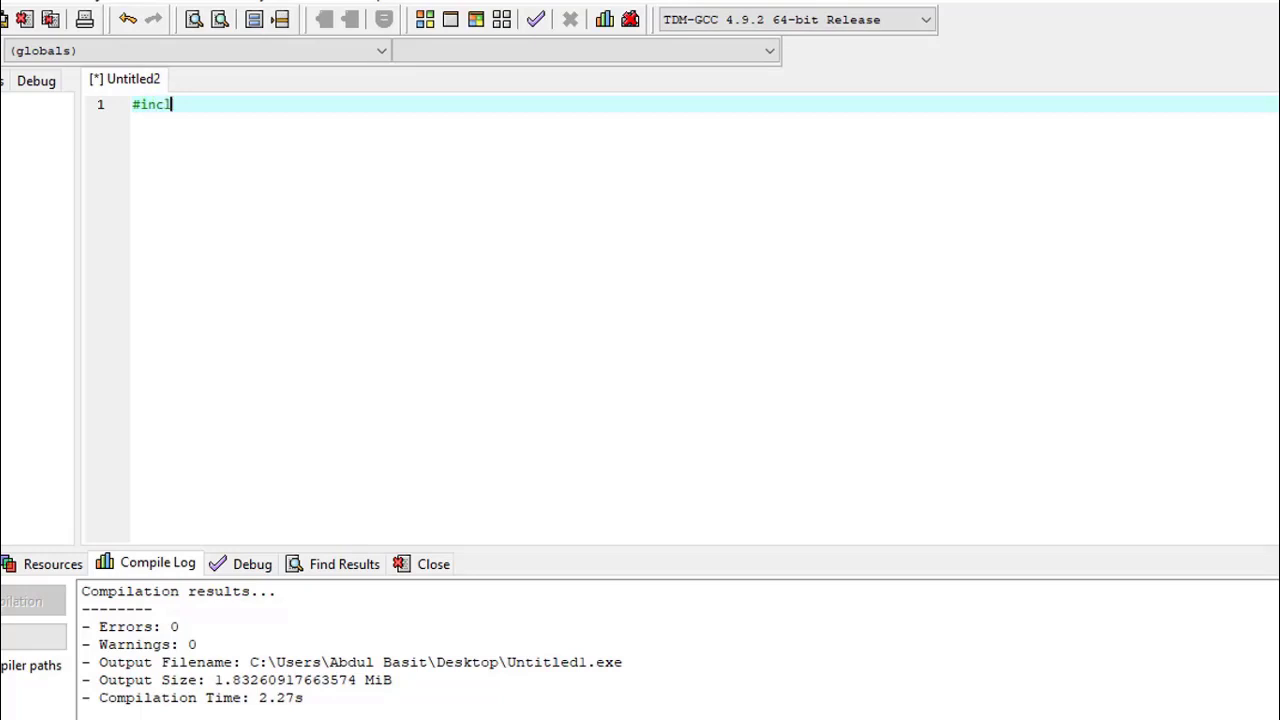
{"action": "type", "text": "ude<id>"}
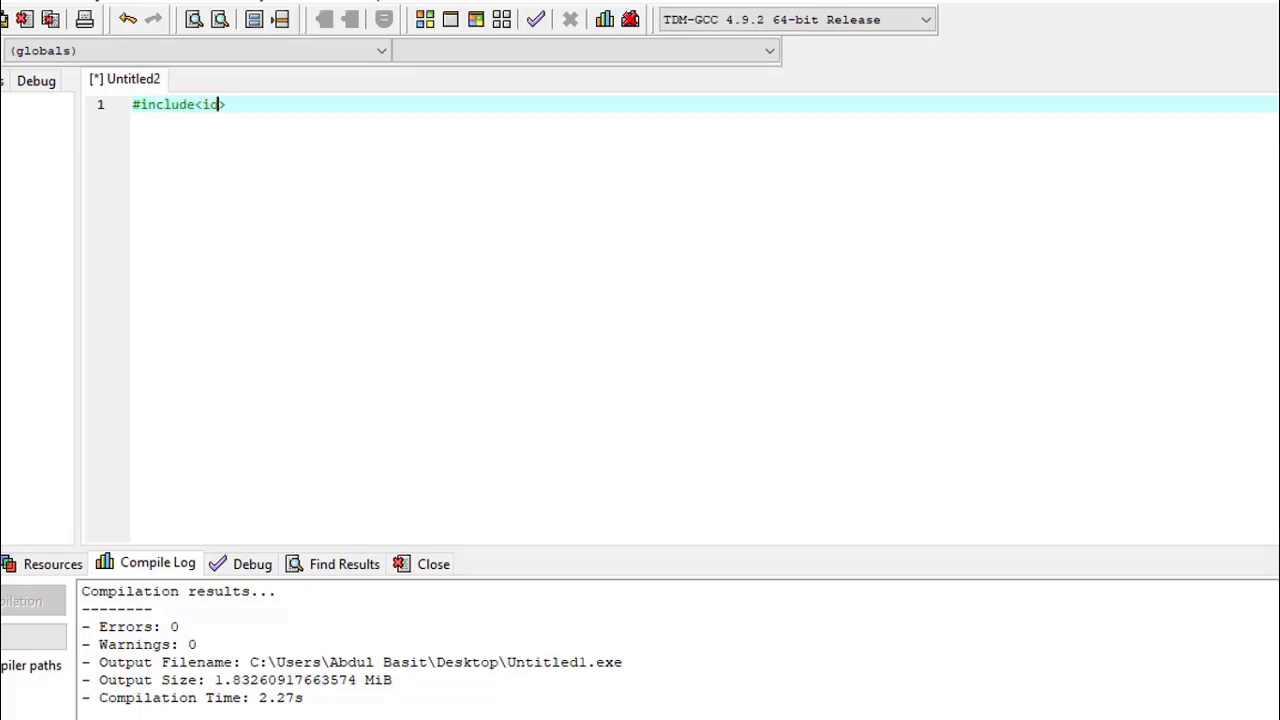
{"action": "type", "text": "ostream"}
{"action": "left_click", "coordinate": [704, 121]}
{"action": "type", "text": "u"}
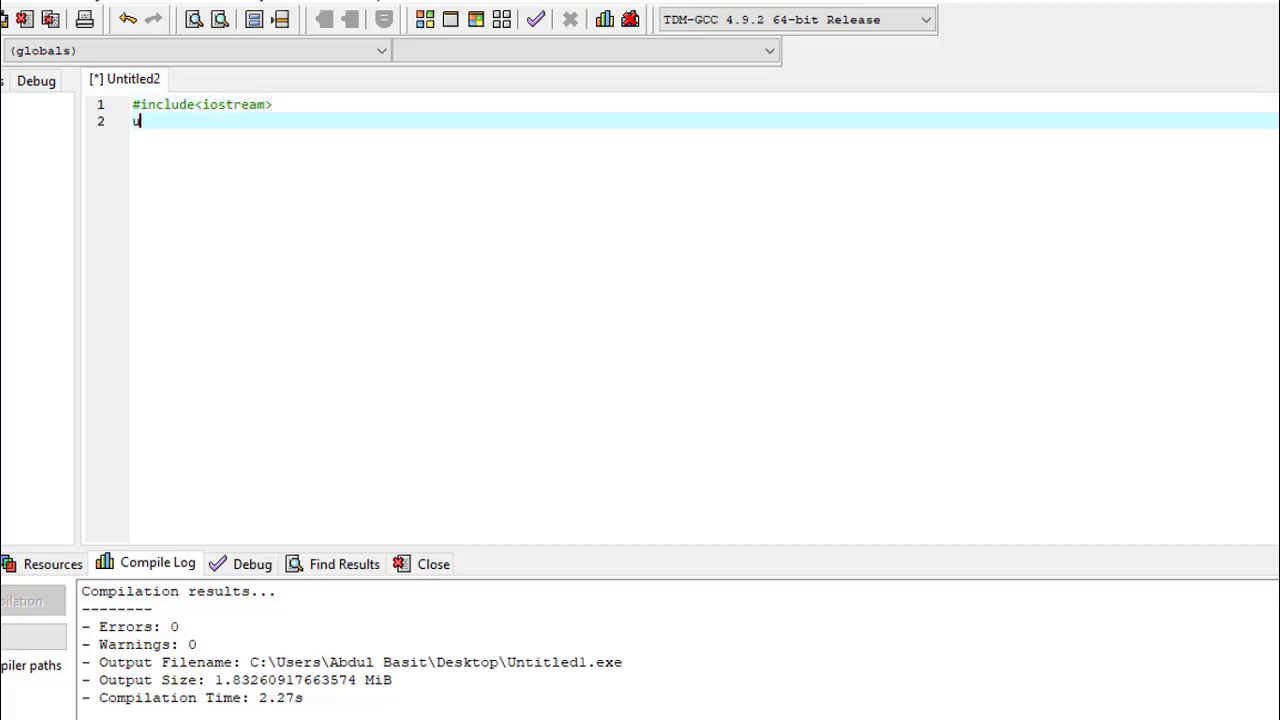
{"action": "type", "text": "sing"}
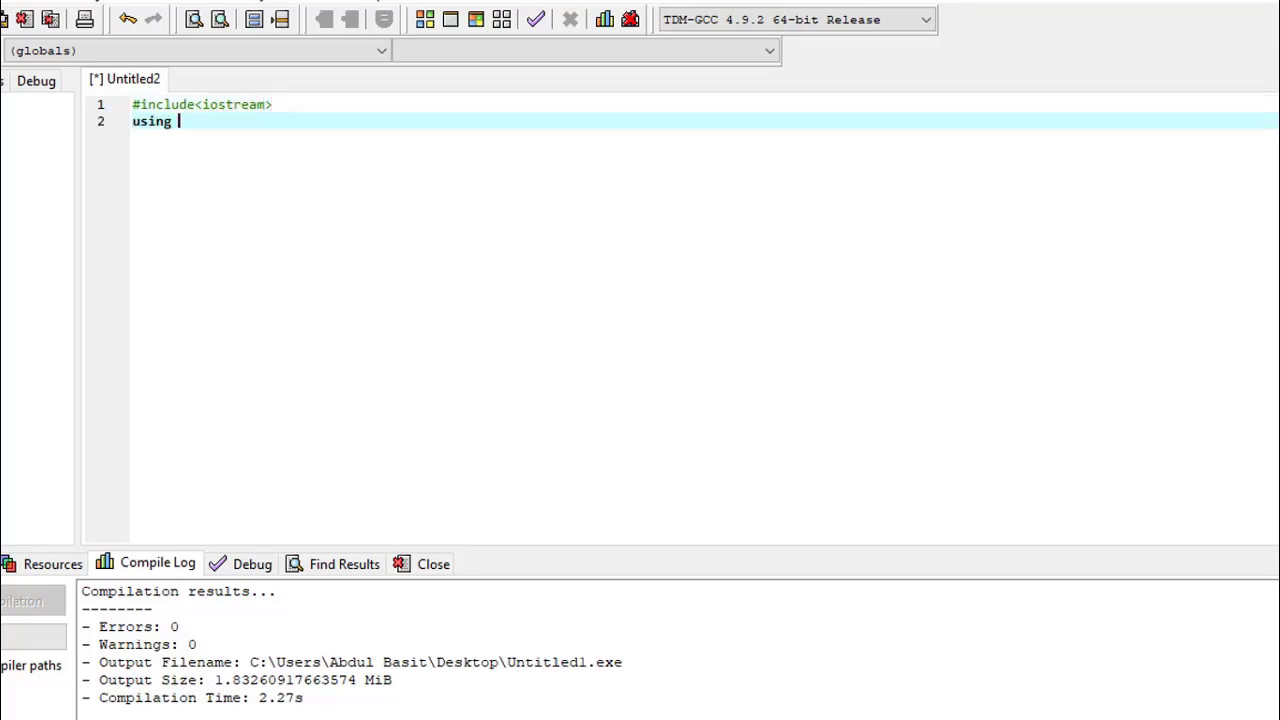
{"action": "type", "text": "namespace std"}
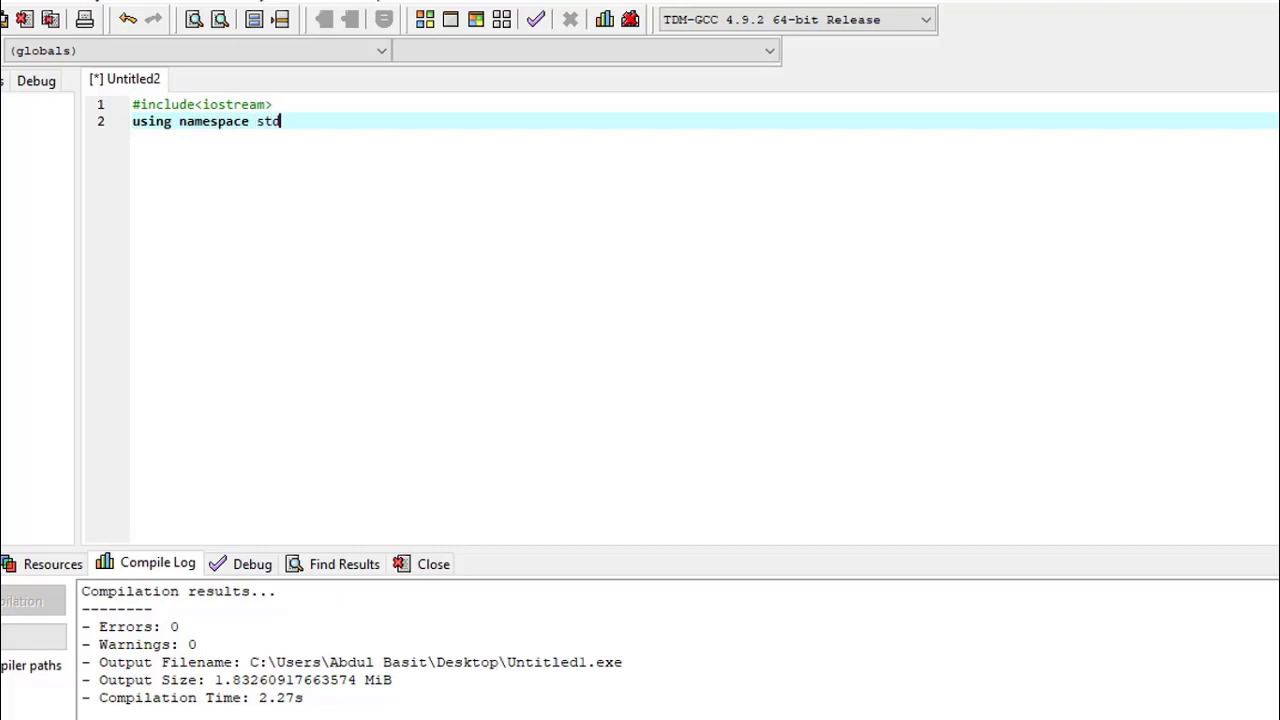
{"action": "type", "text": ";"}
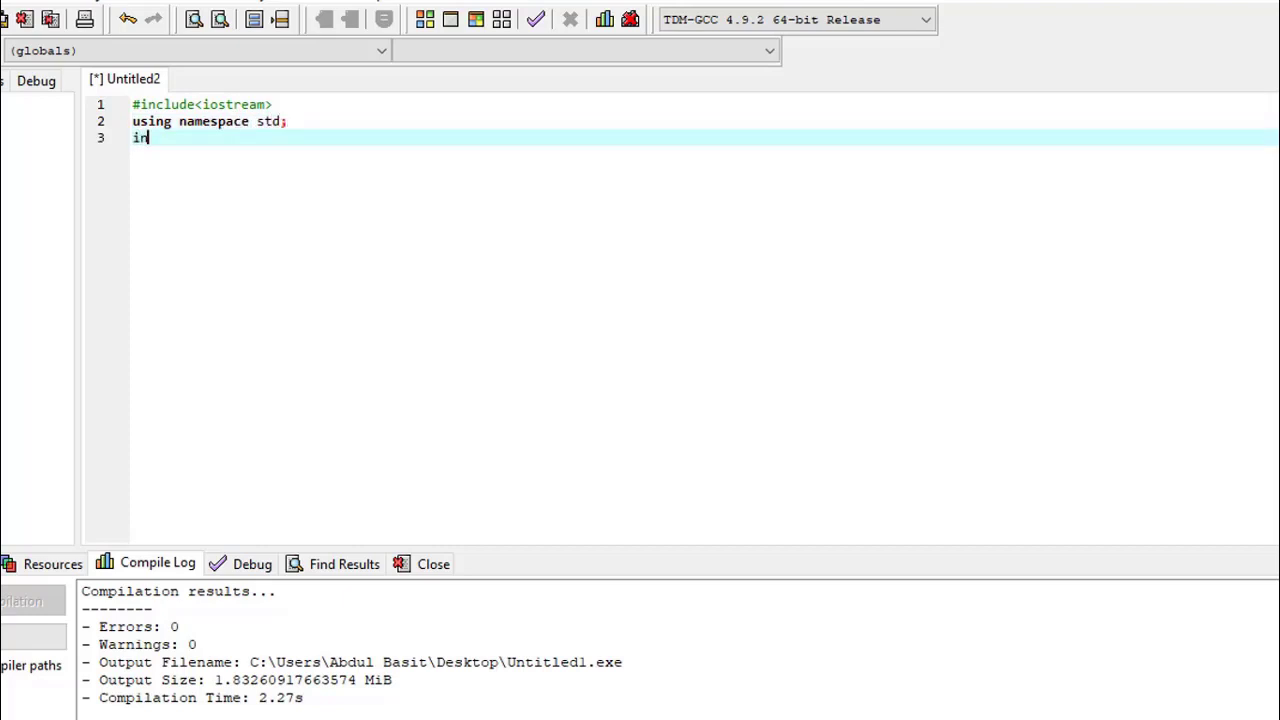
Step: Write int main() declaring int num1, num2, int mul and float div
{"action": "type", "text": "t main(){"}
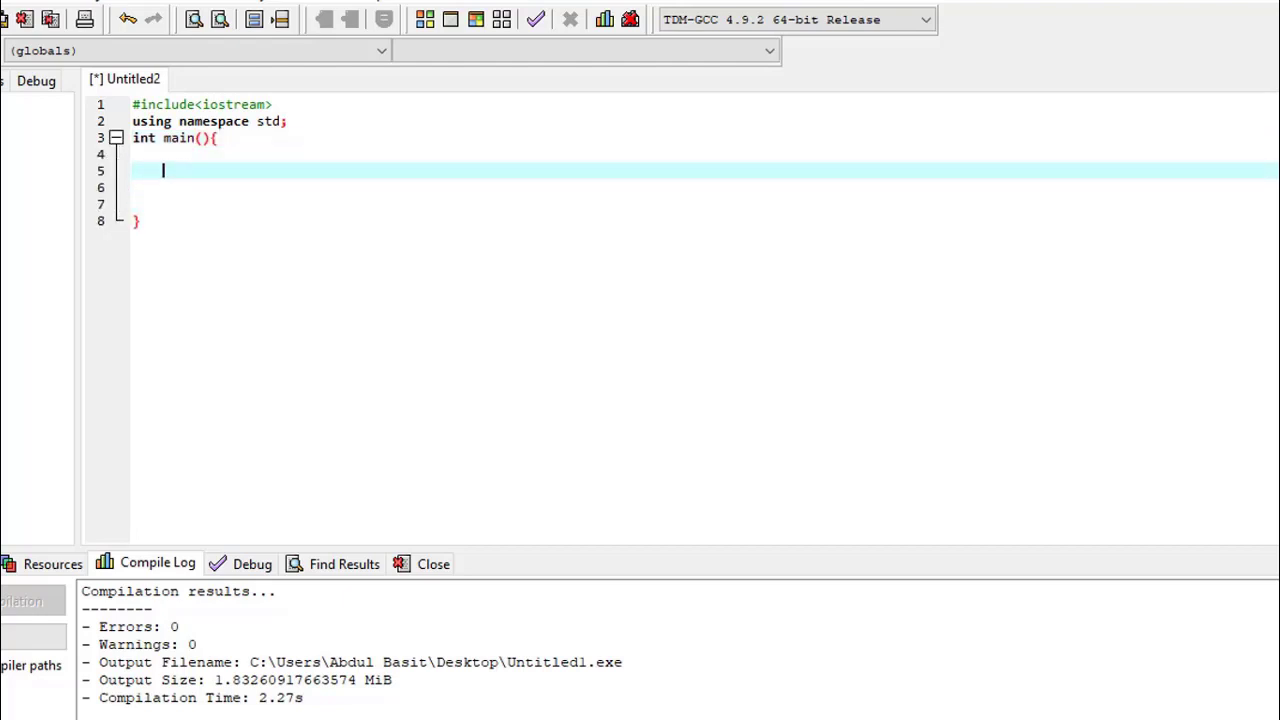
{"action": "type", "text": "int"}
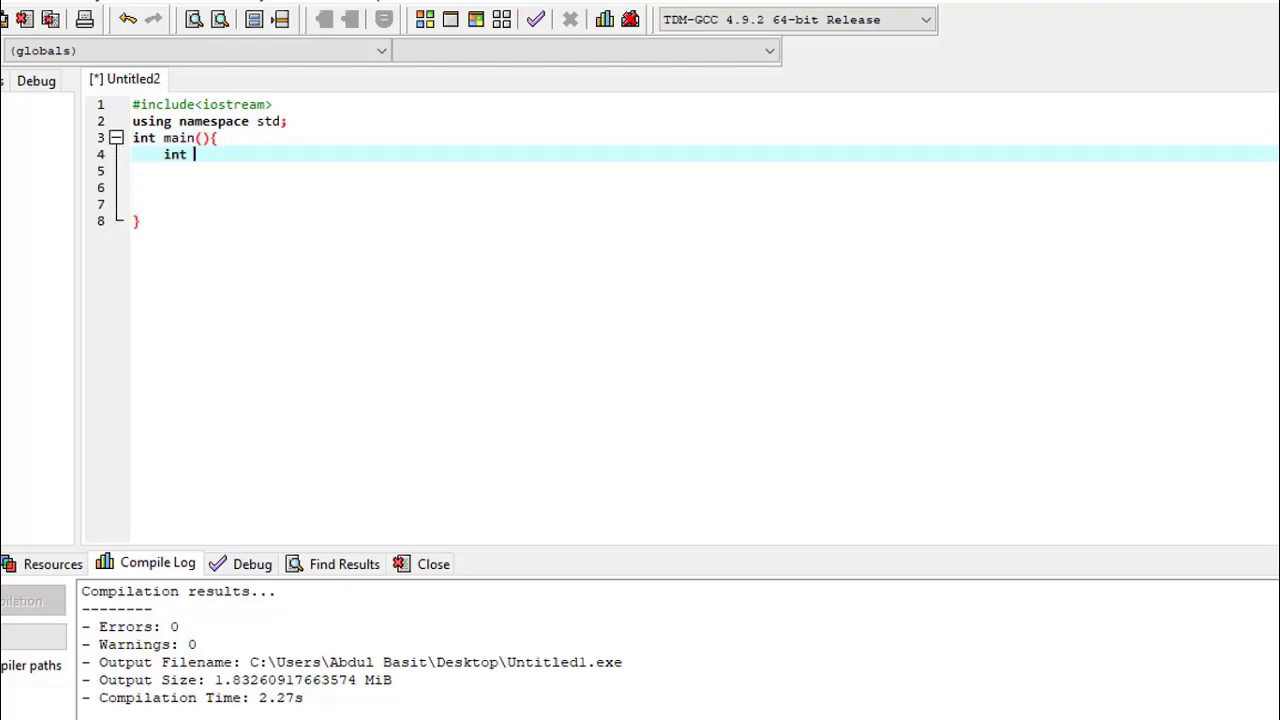
{"action": "type", "text": "num1"}
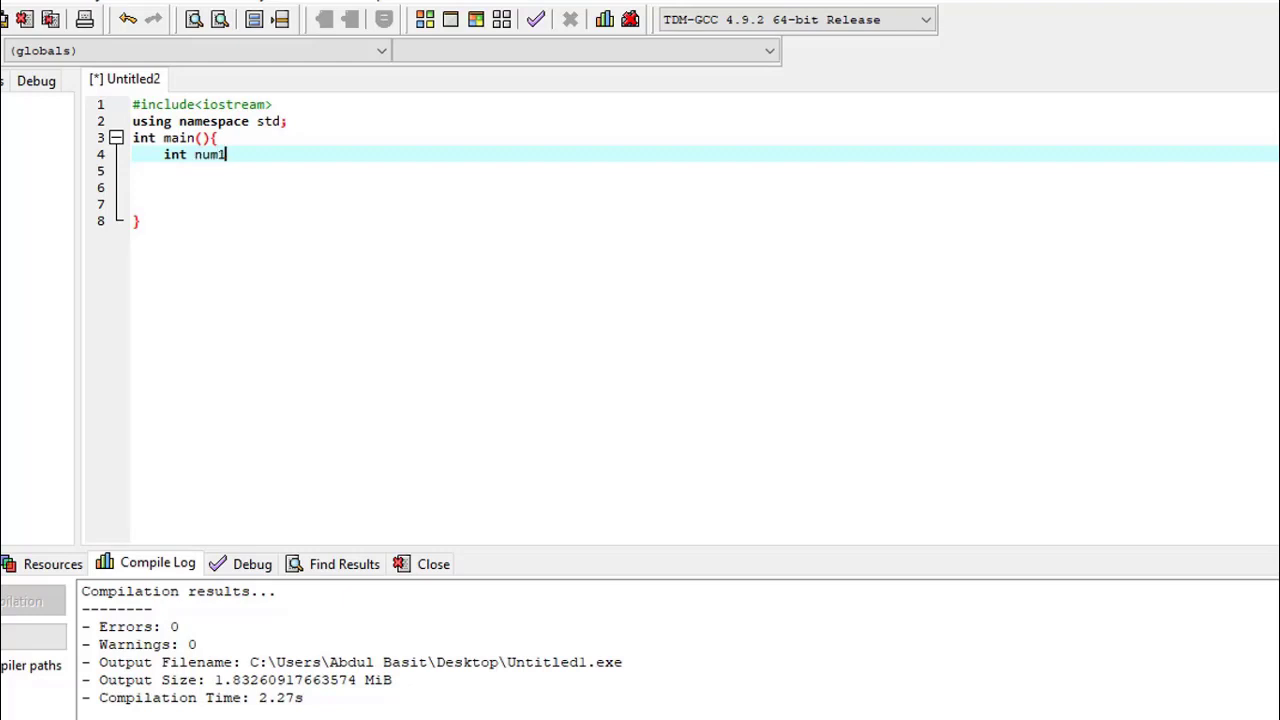
{"action": "type", "text": ",num2"}
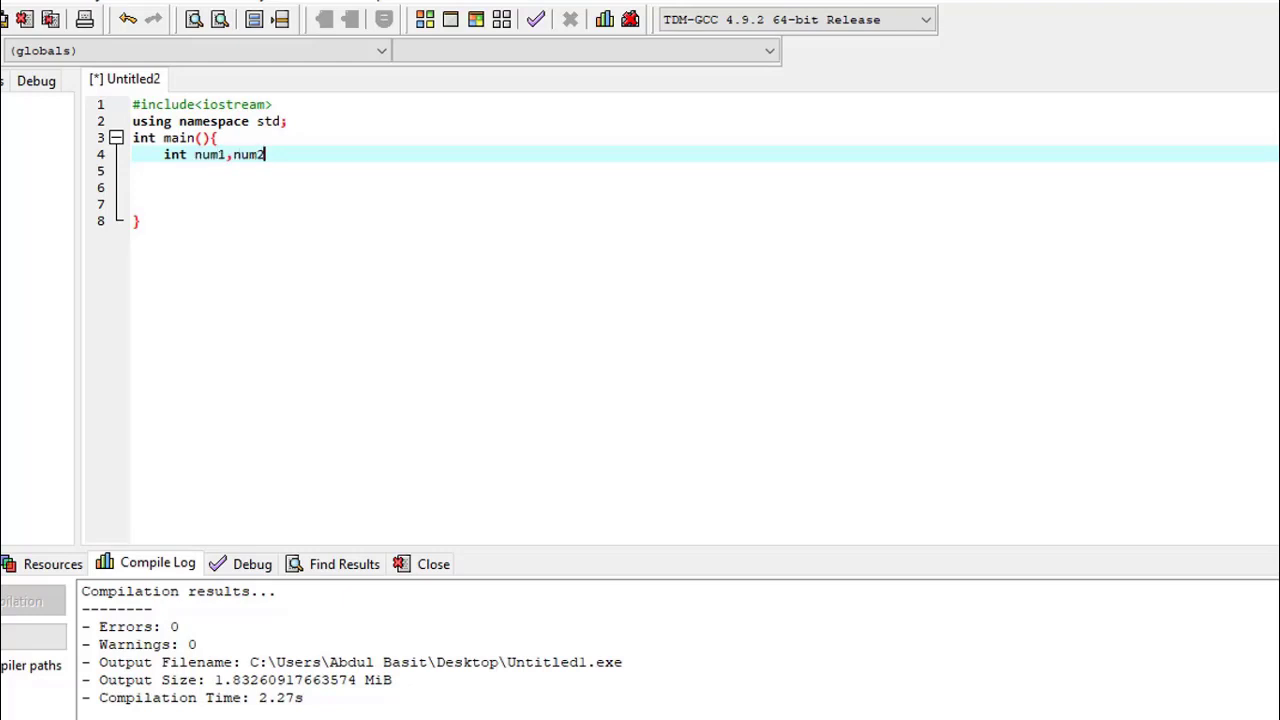
{"action": "type", "text": ";"}
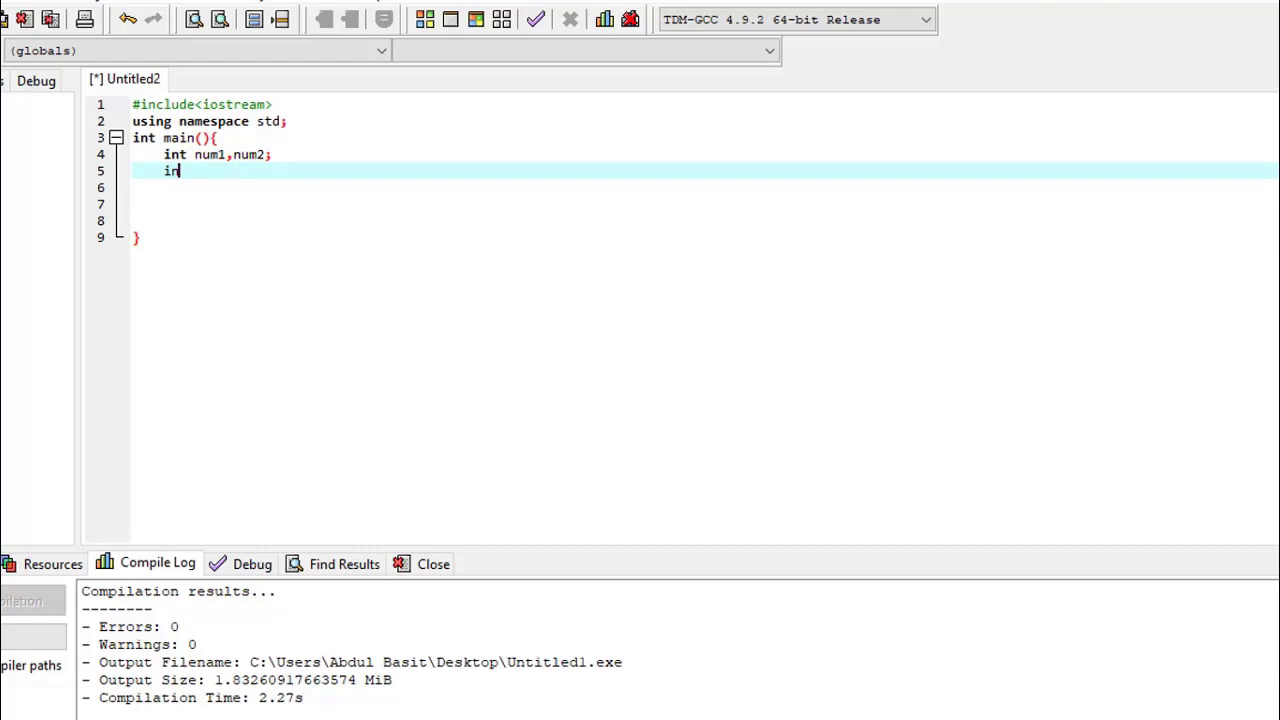
{"action": "type", "text": "t mul;"}
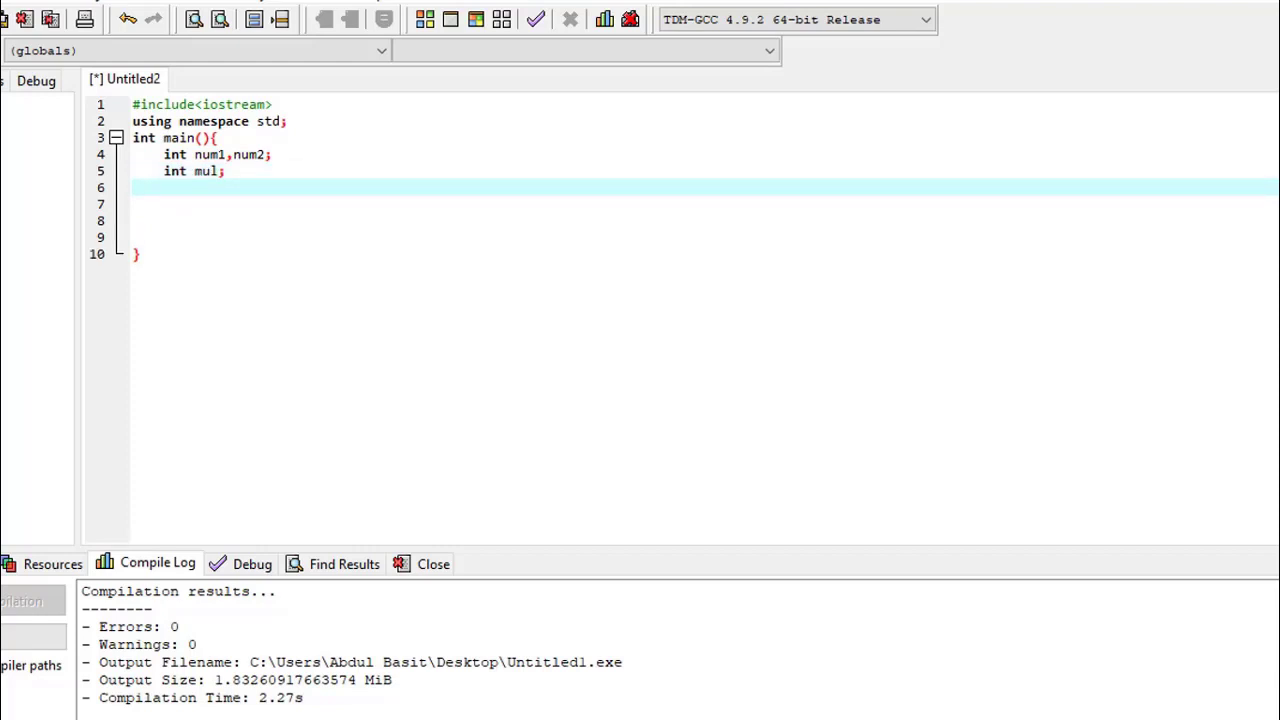
{"action": "type", "text": "float"}
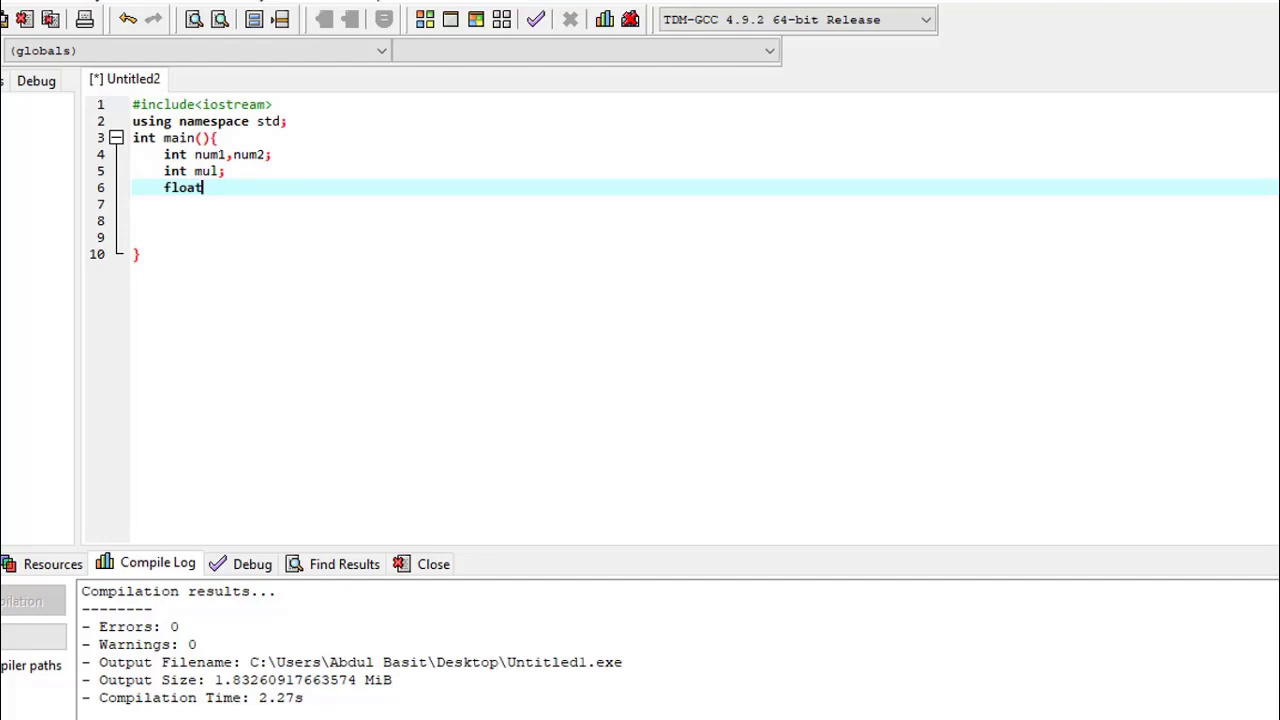
{"action": "type", "text": "did"}
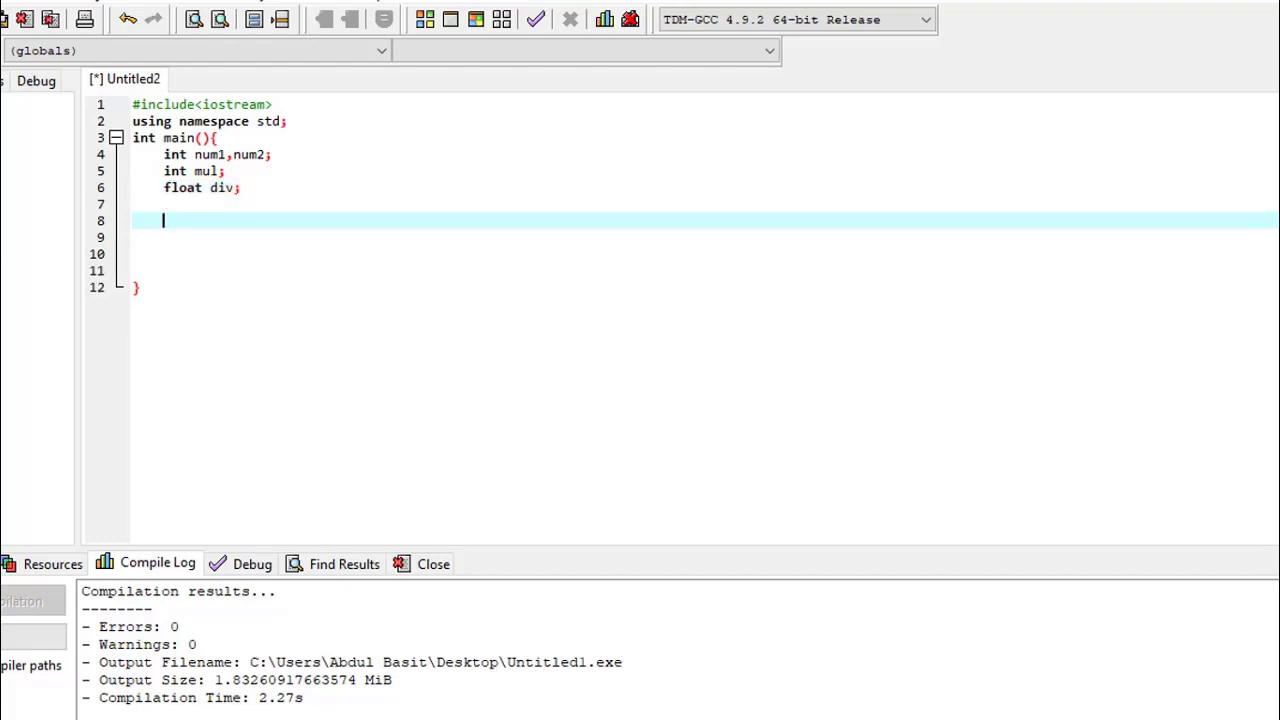
Step: Add cout<<"enter any two numbers"<<endl; and cin>>num1>>num2; to main
{"action": "type", "text": "cout<<\"ente"}
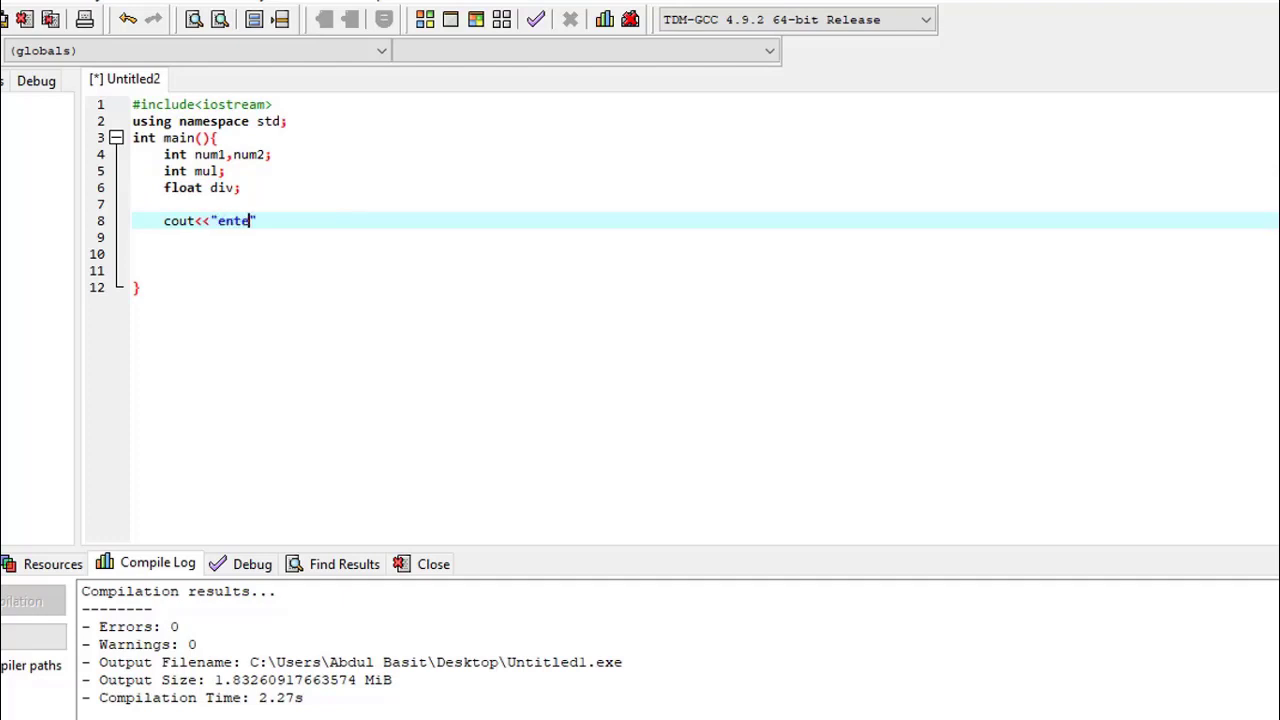
{"action": "type", "text": "r any tw"}
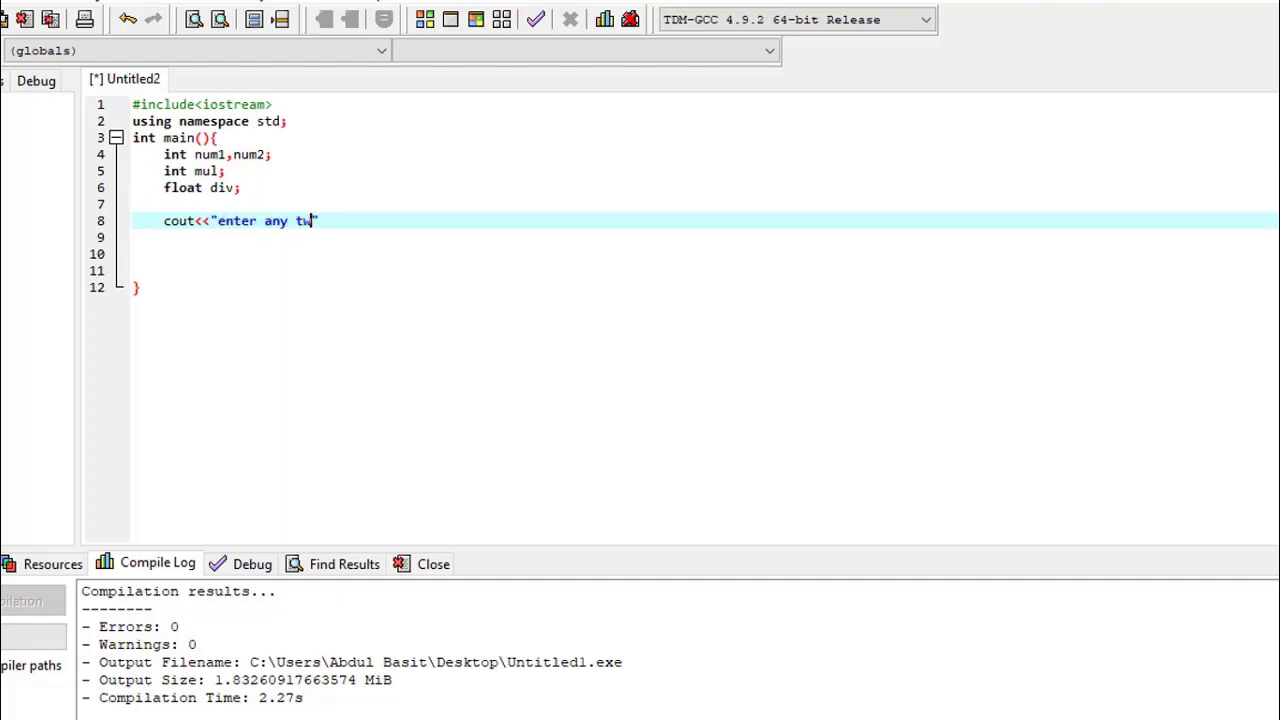
{"action": "type", "text": "o num"}
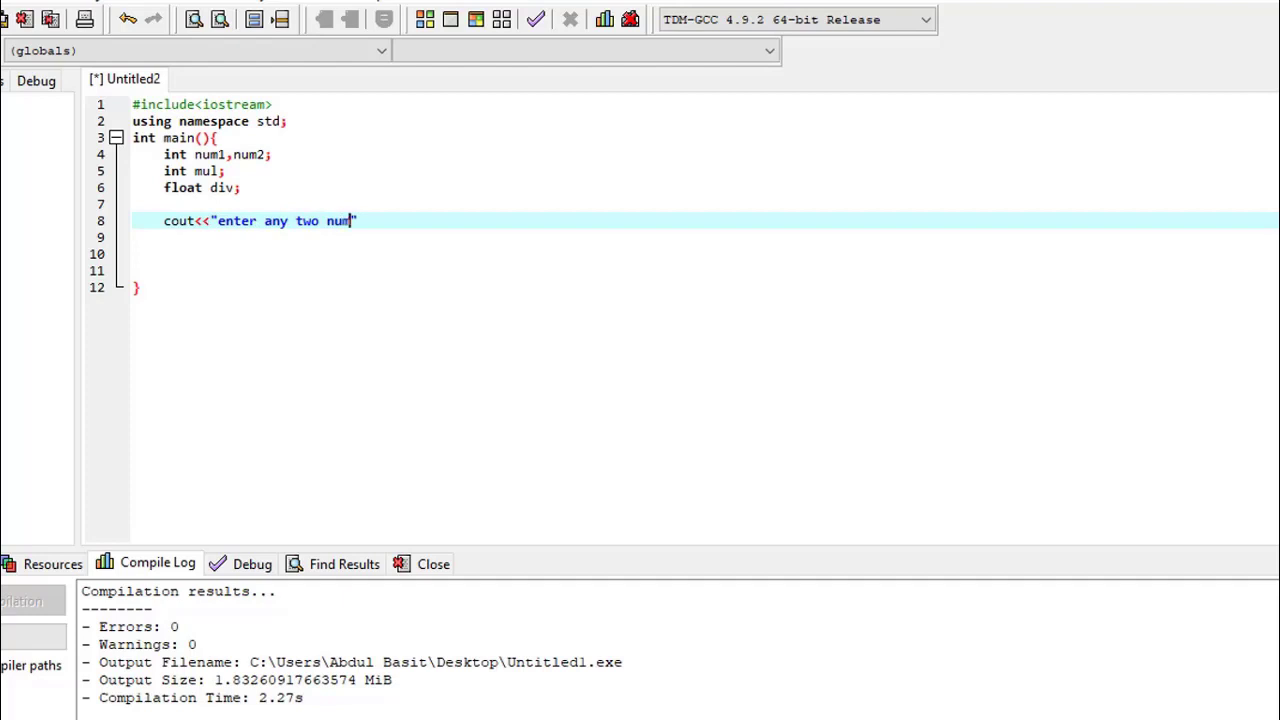
{"action": "type", "text": "bers\""}
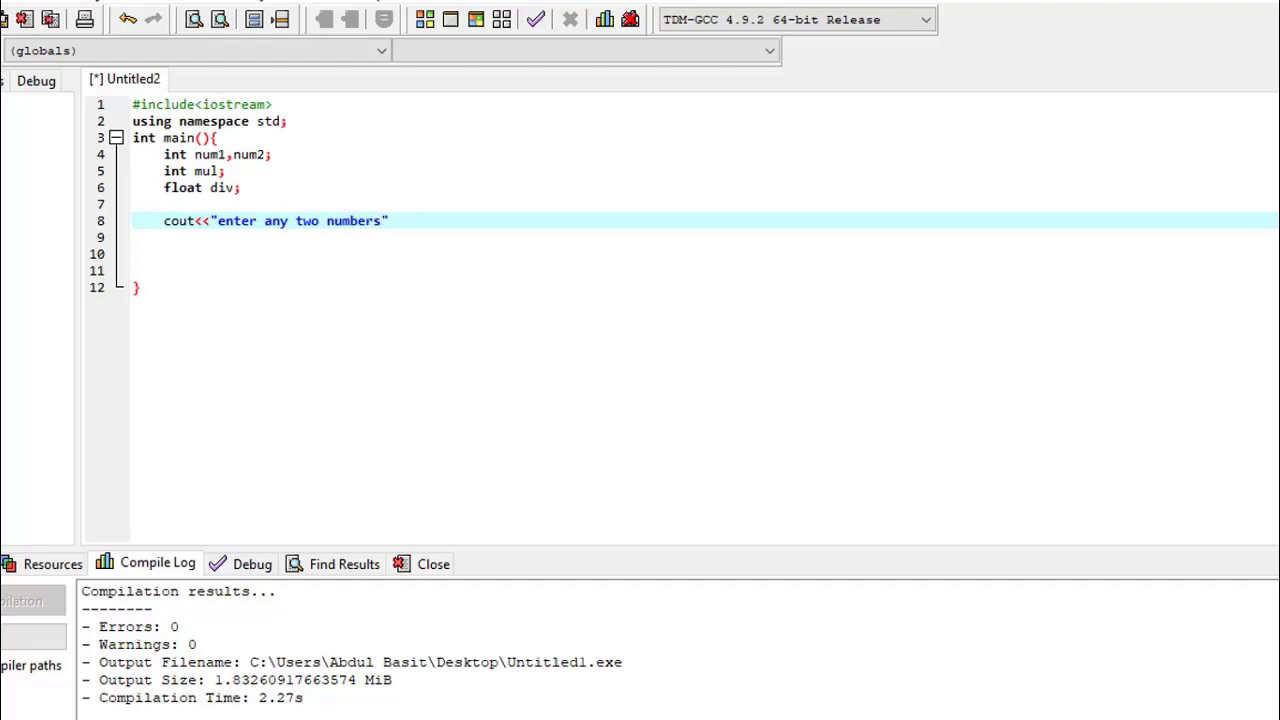
{"action": "type", "text": "<<end"}
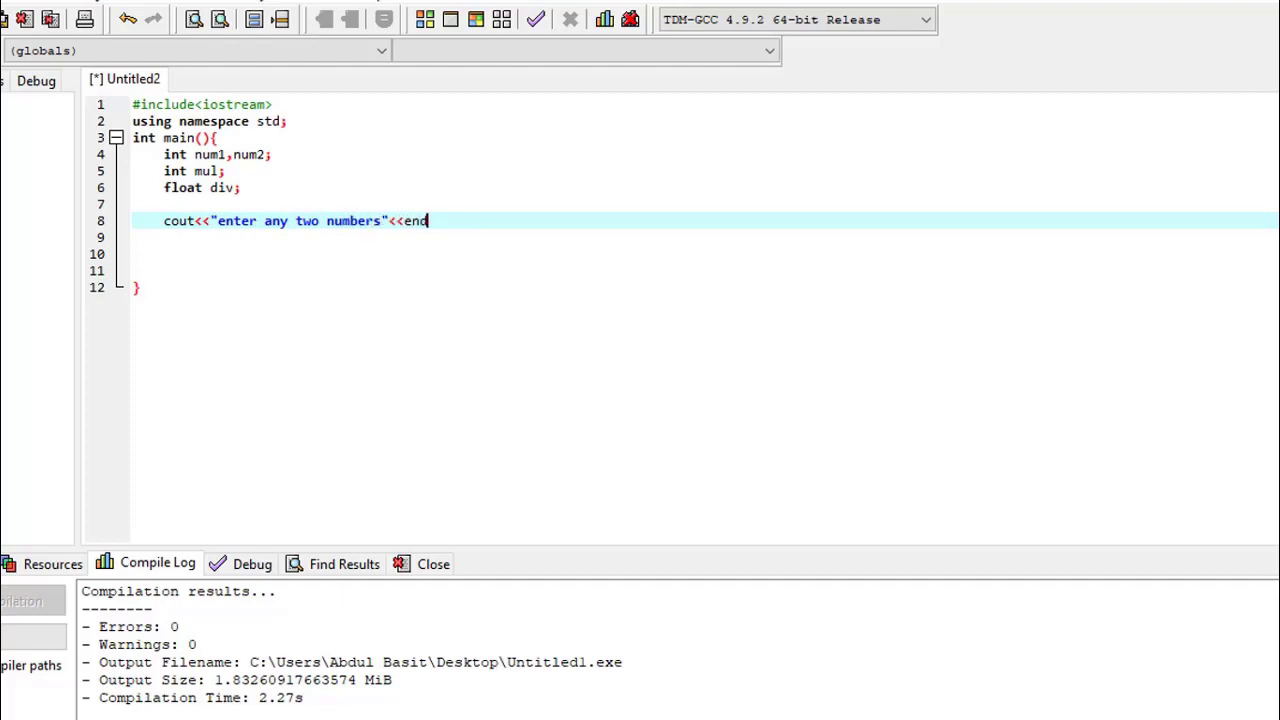
{"action": "type", "text": "l;"}
{"action": "left_click", "coordinate": [705, 237]}
{"action": "type", "text": "ci"}
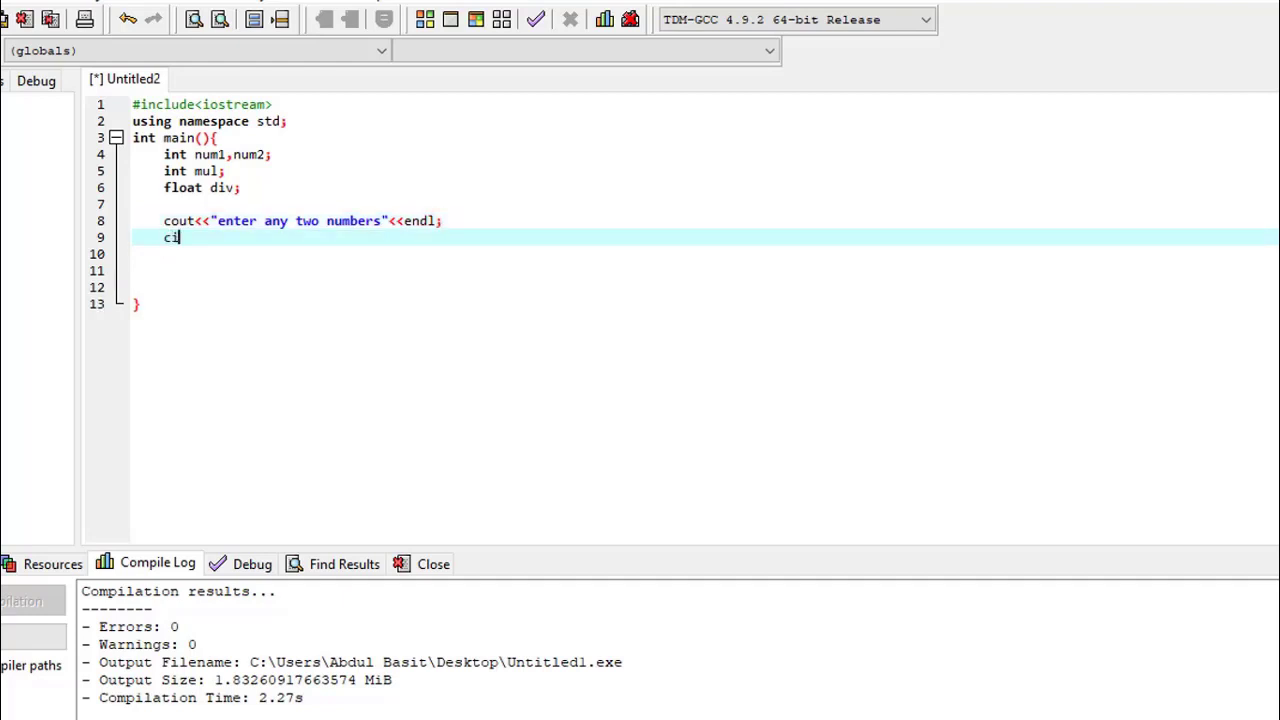
{"action": "type", "text": "n>>num1>>nu"}
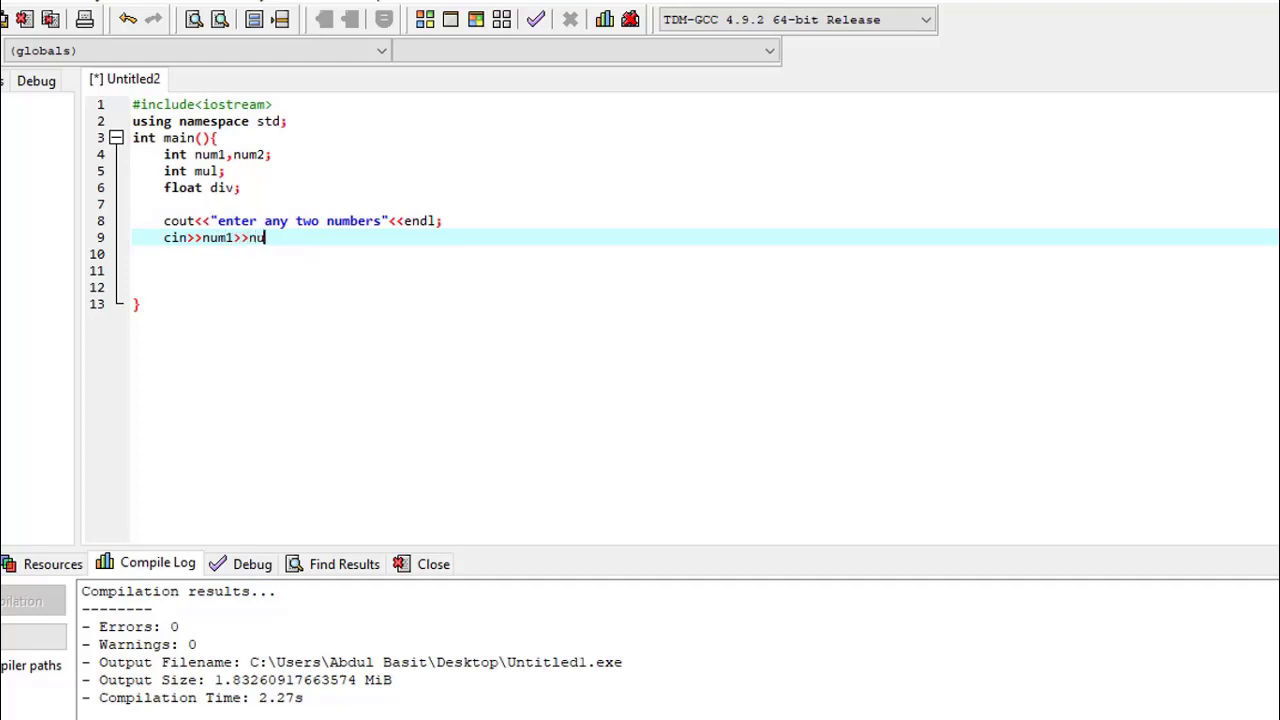
{"action": "type", "text": "m2;"}
{"action": "left_click", "coordinate": [705, 271]}
{"action": "type", "text": "mul"}
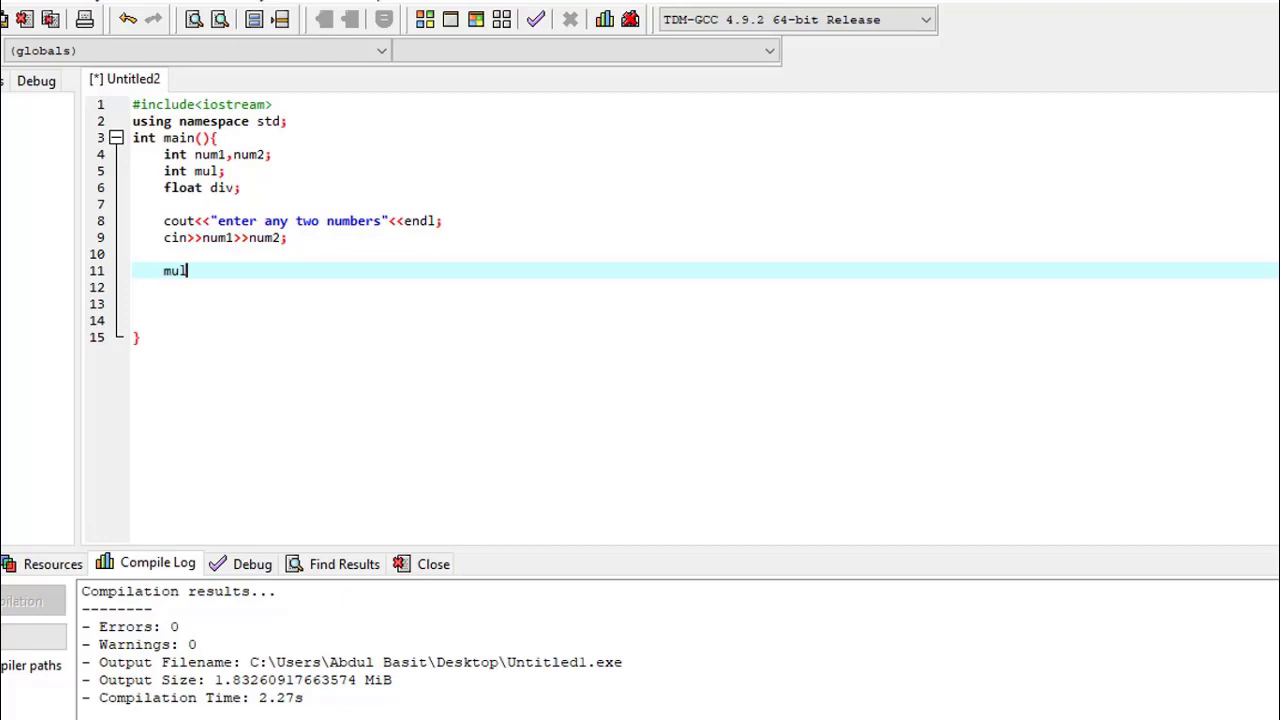
Step: Add the calculation lines mul=num1*num2; and div=num1/num2
{"action": "type", "text": "=nu"}
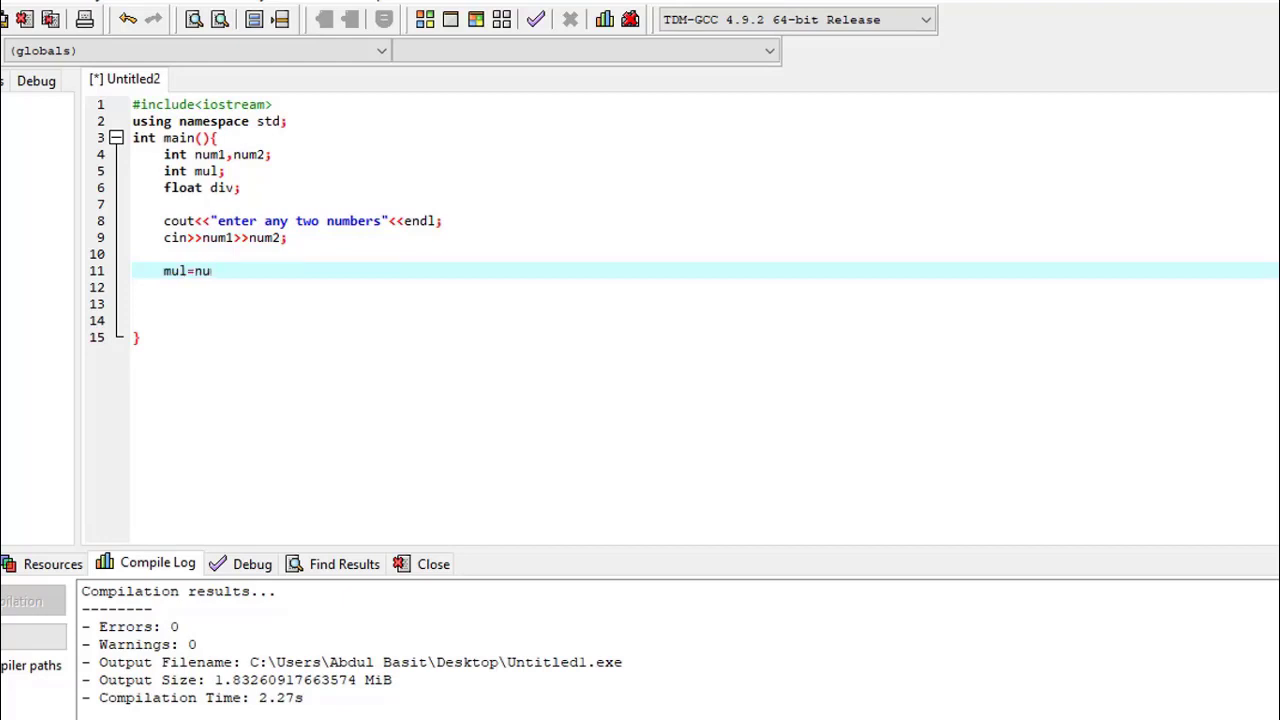
{"action": "type", "text": "m1*"}
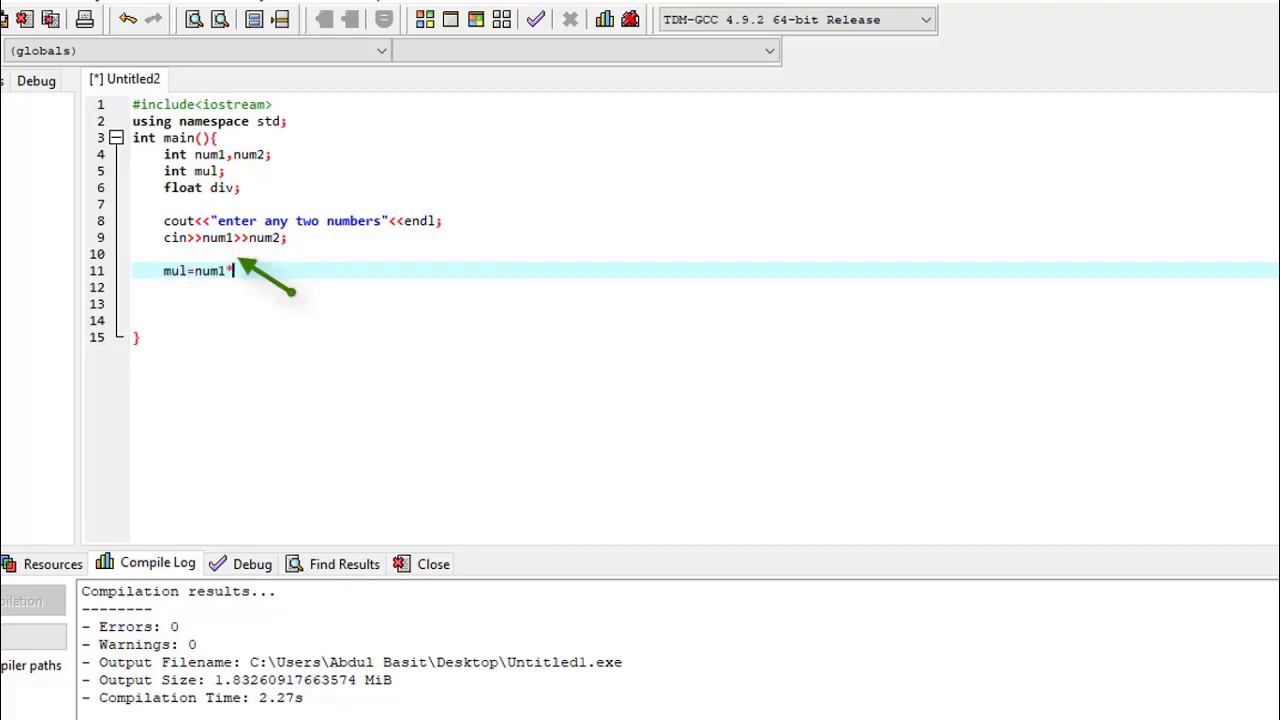
{"action": "type", "text": "num2;"}
{"action": "left_click", "coordinate": [705, 304]}
{"action": "type", "text": "div="}
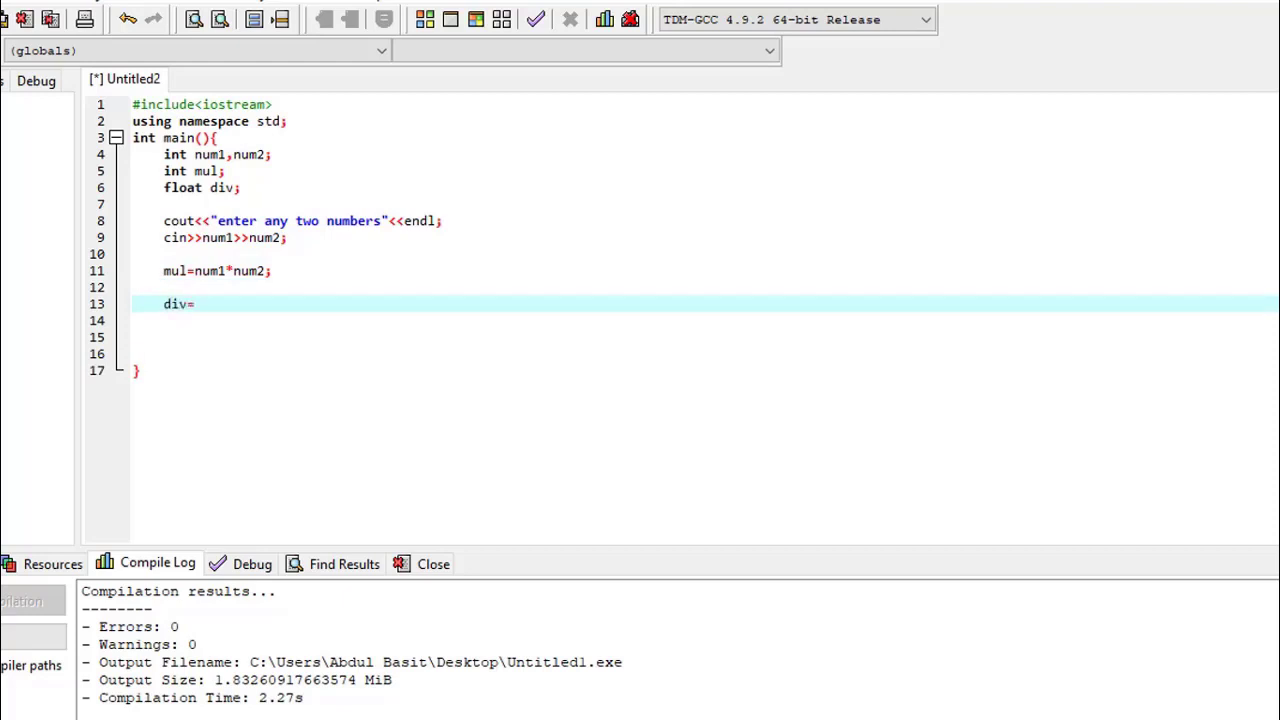
{"action": "type", "text": "num1"}
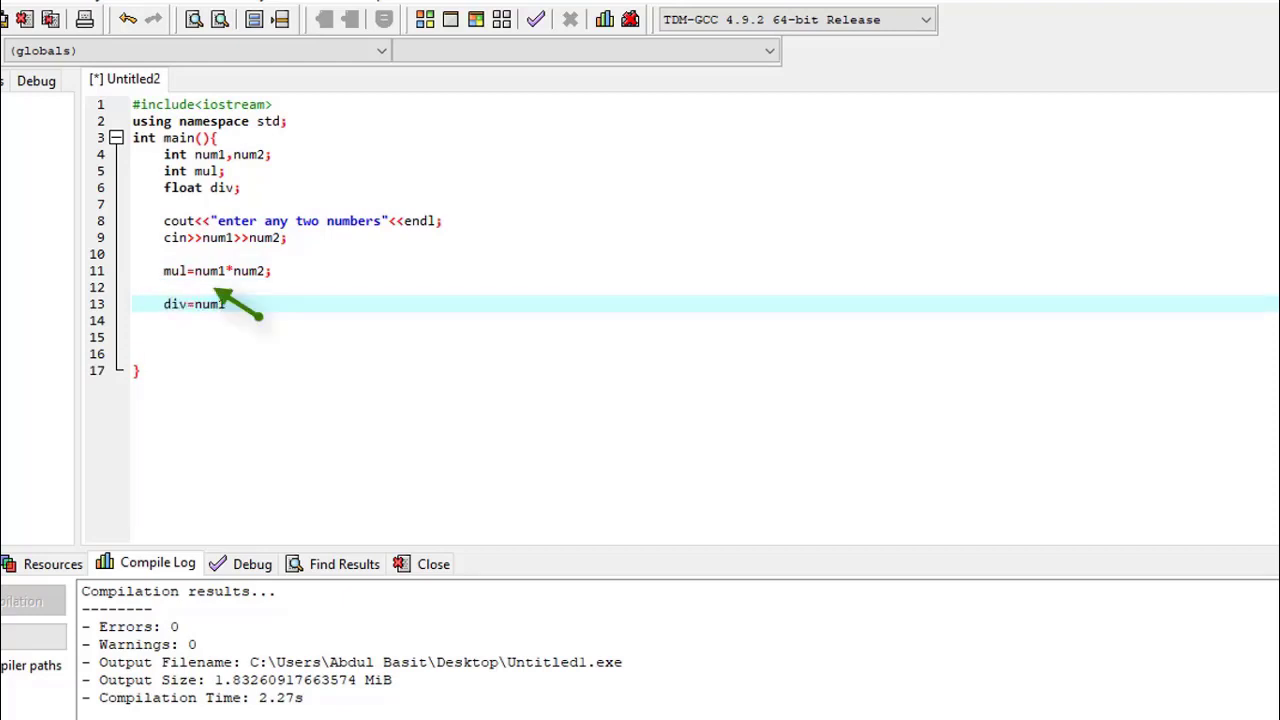
{"action": "type", "text": "/"}
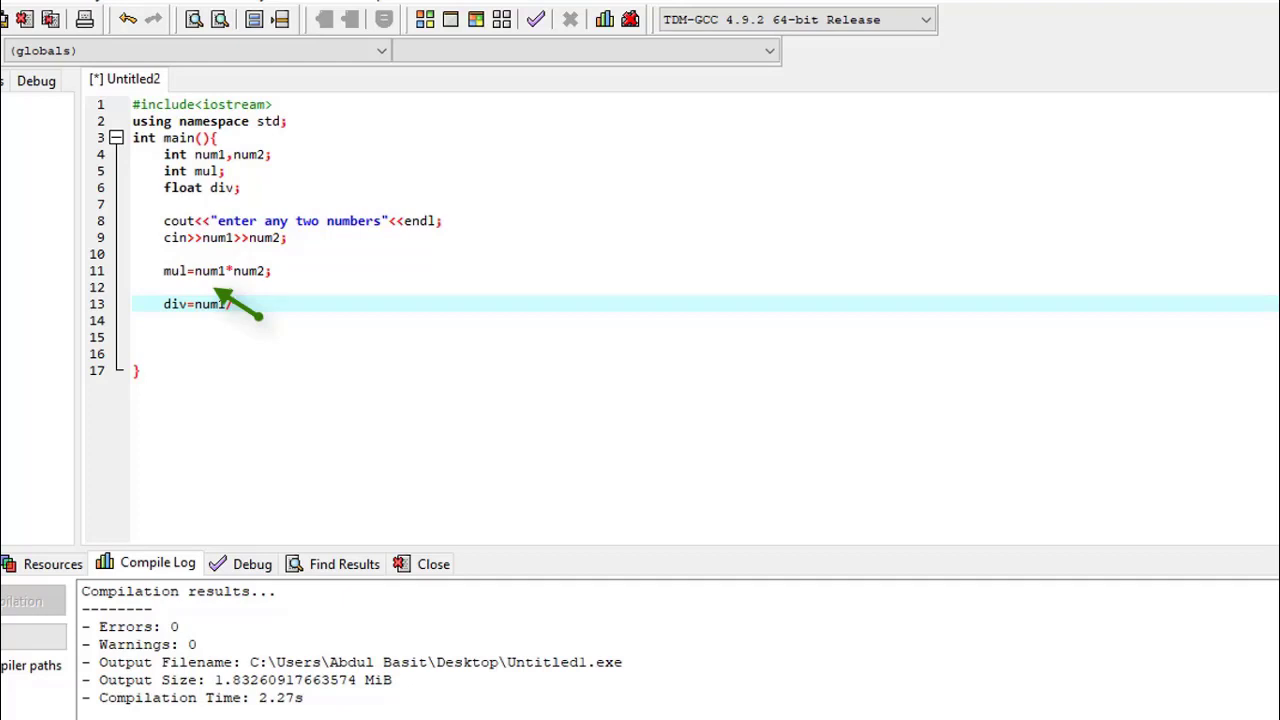
{"action": "type", "text": "/num2;"}
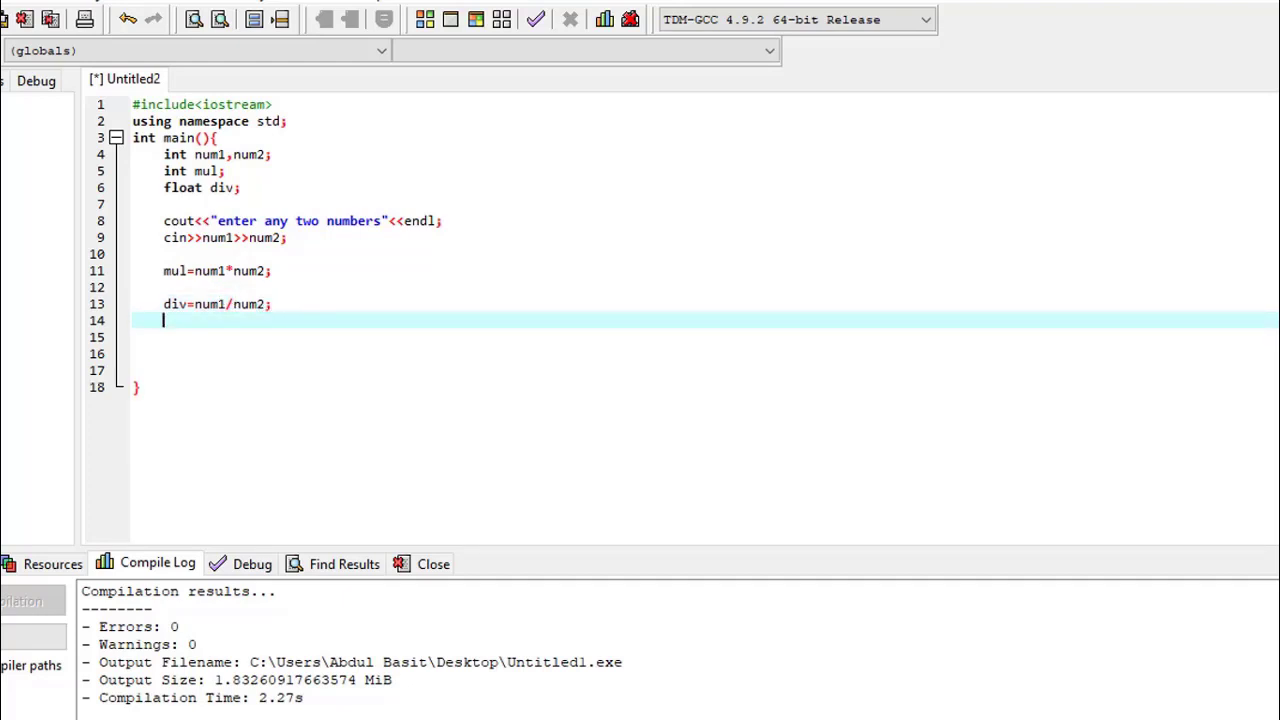
Step: Add cout<<"multiplication of two number="<<mul<<endl; as the product output line
{"action": "type", "text": "cout"}
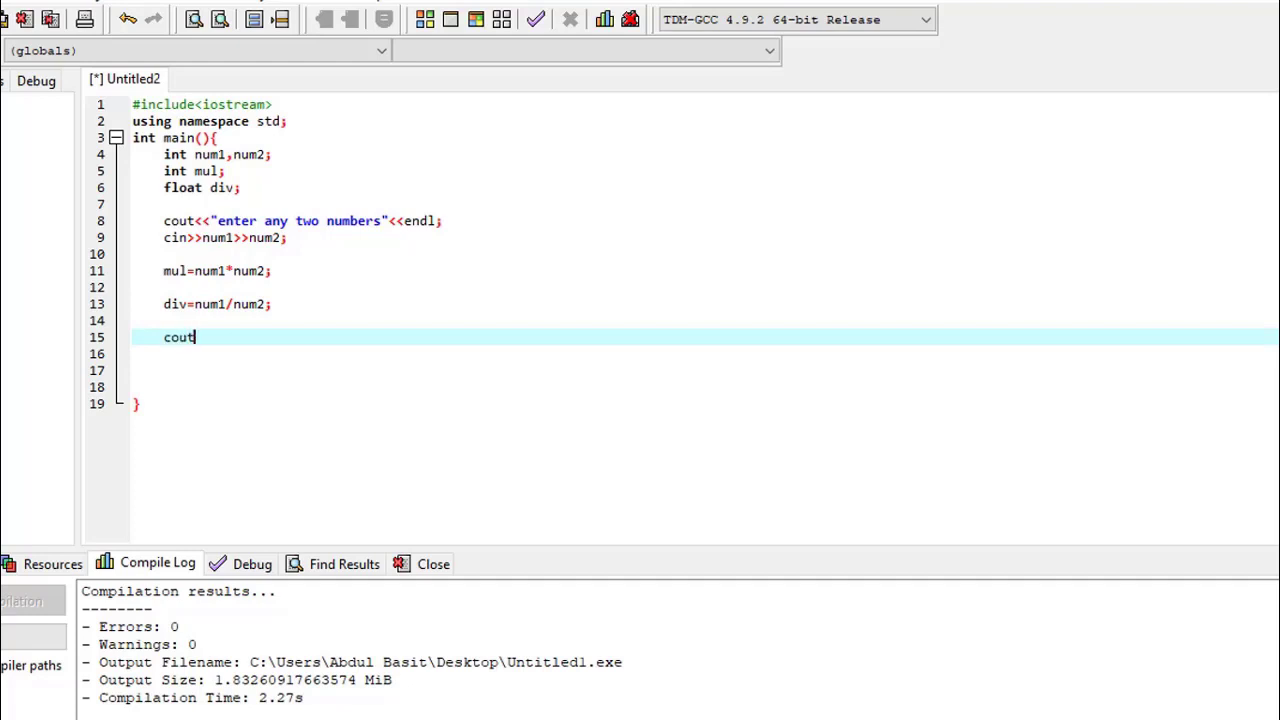
{"action": "type", "text": "<<"}
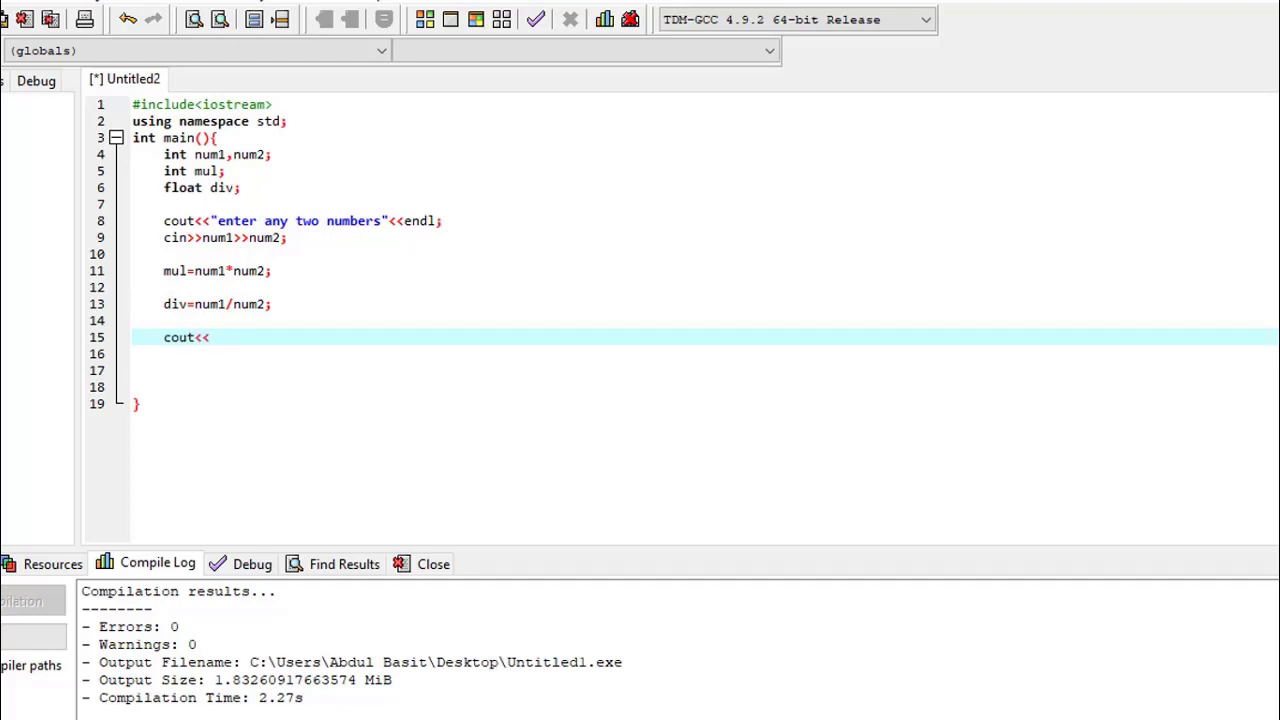
{"action": "type", "text": "\"multi\""}
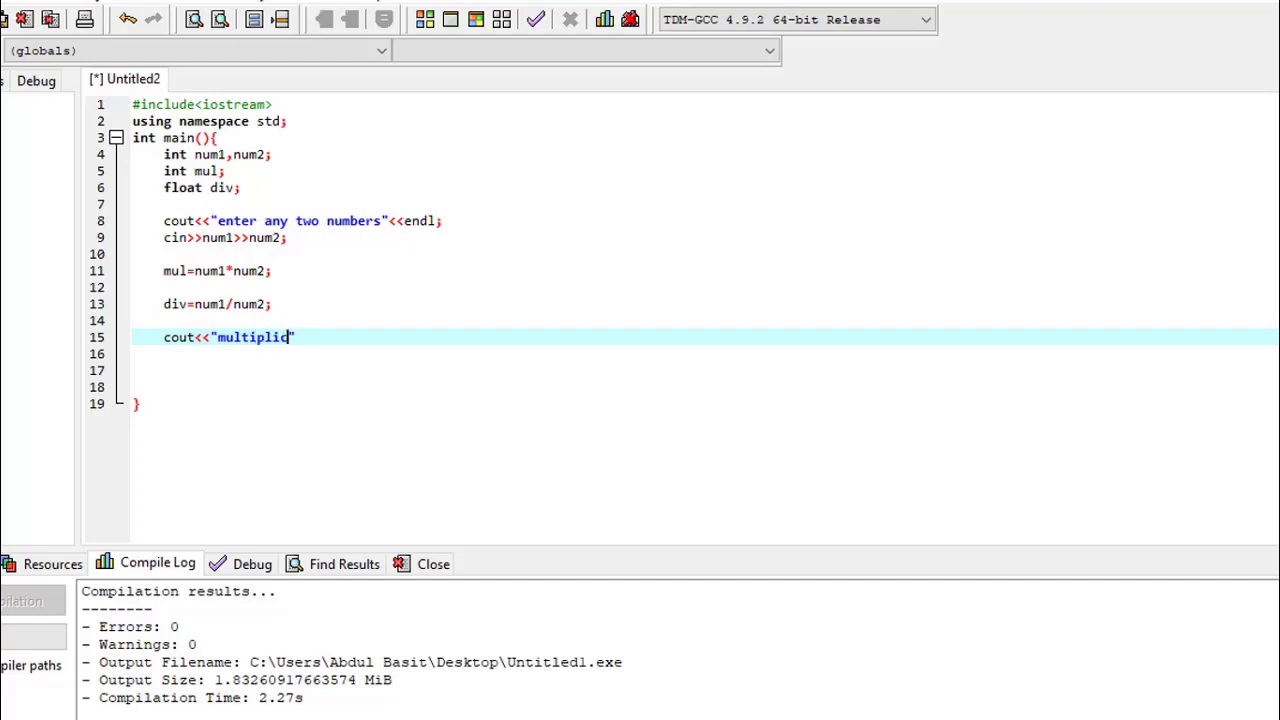
{"action": "type", "text": "ation d"}
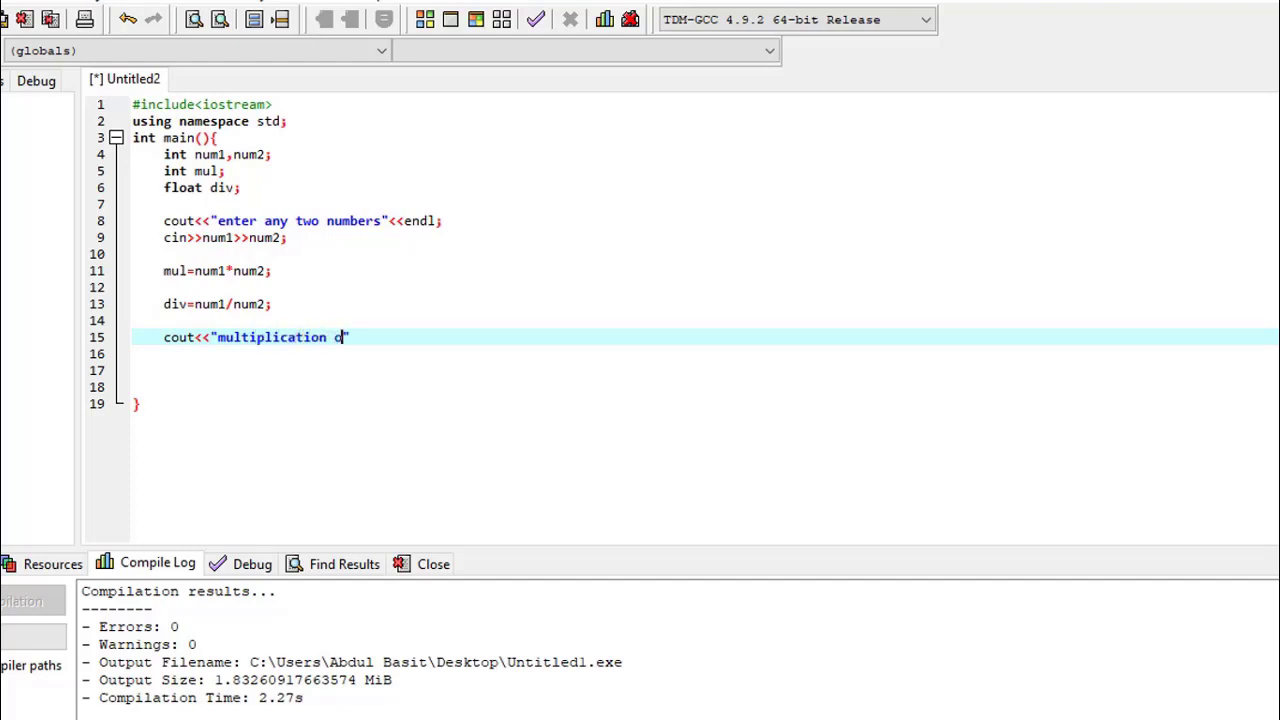
{"action": "type", "text": "f two number="}
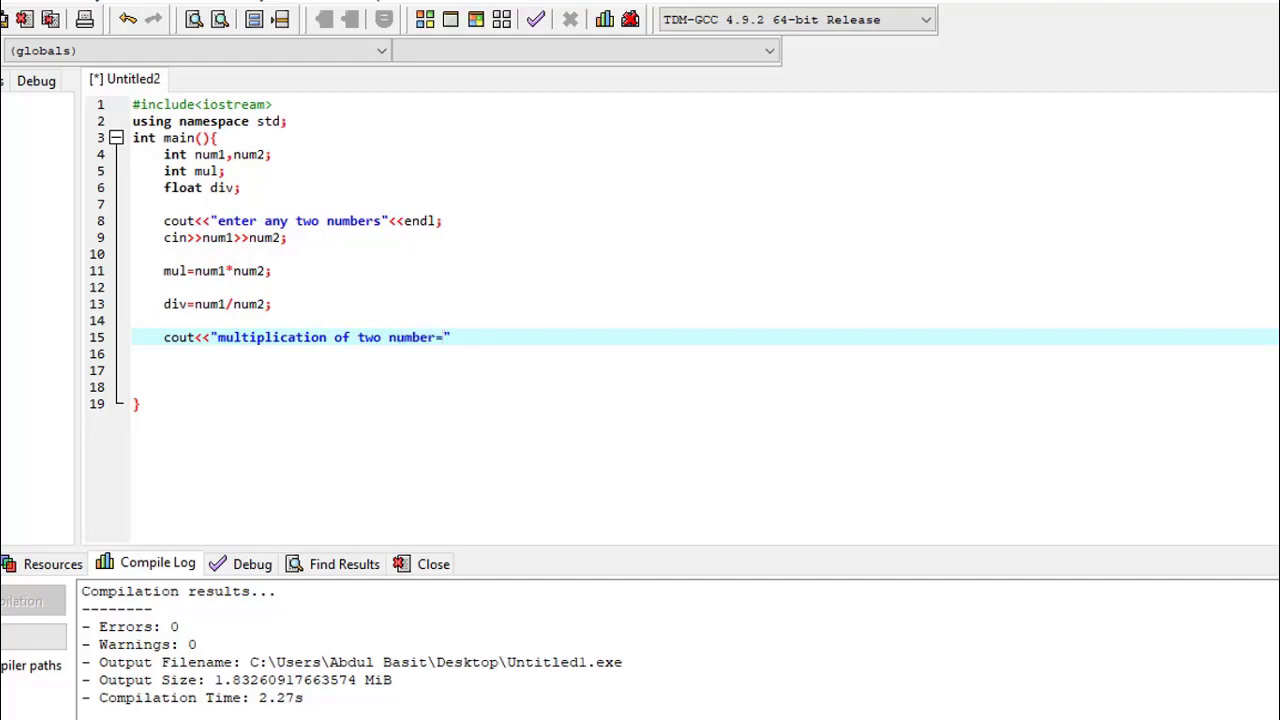
{"action": "type", "text": "<<mul"}
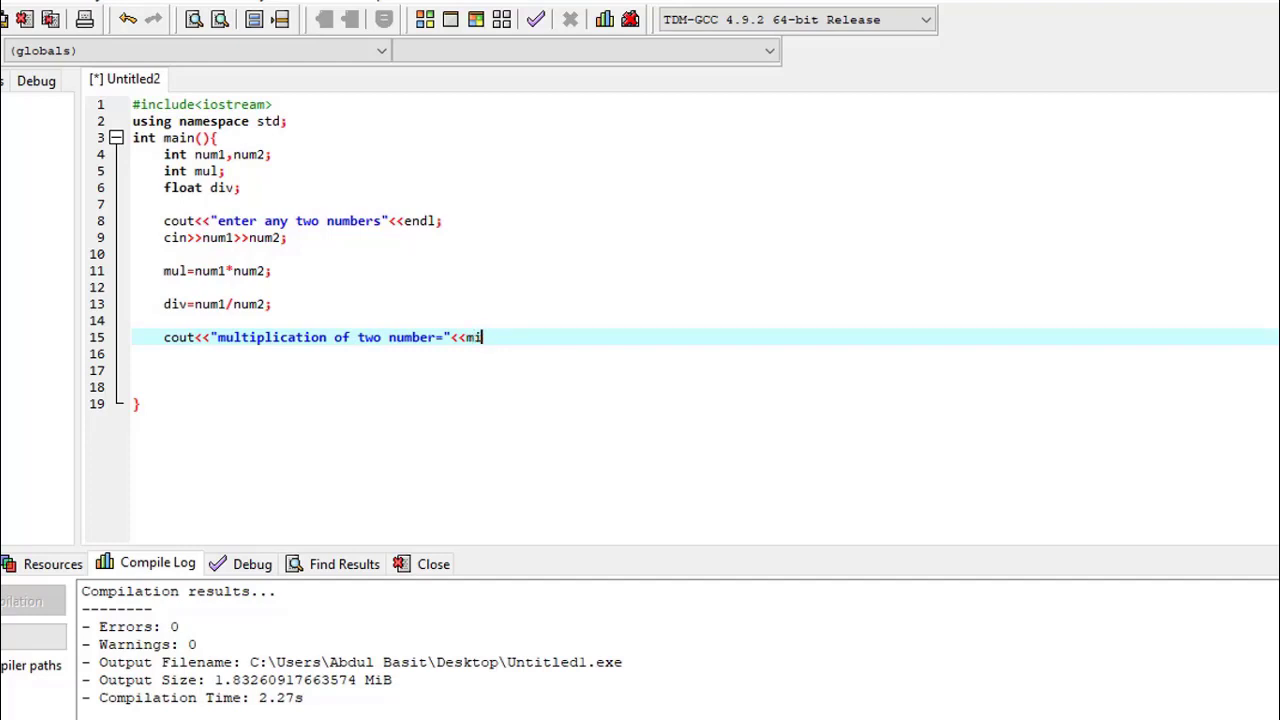
{"action": "type", "text": "ul<<e"}
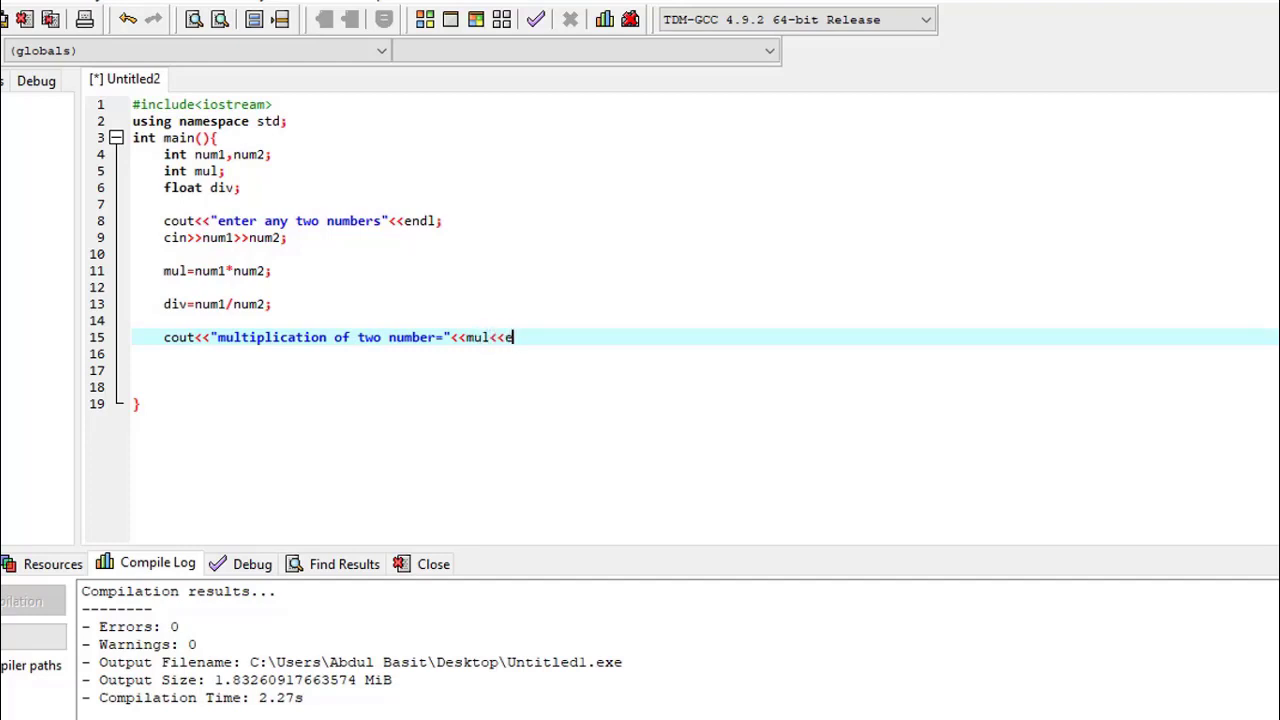
{"action": "type", "text": "ndl;"}
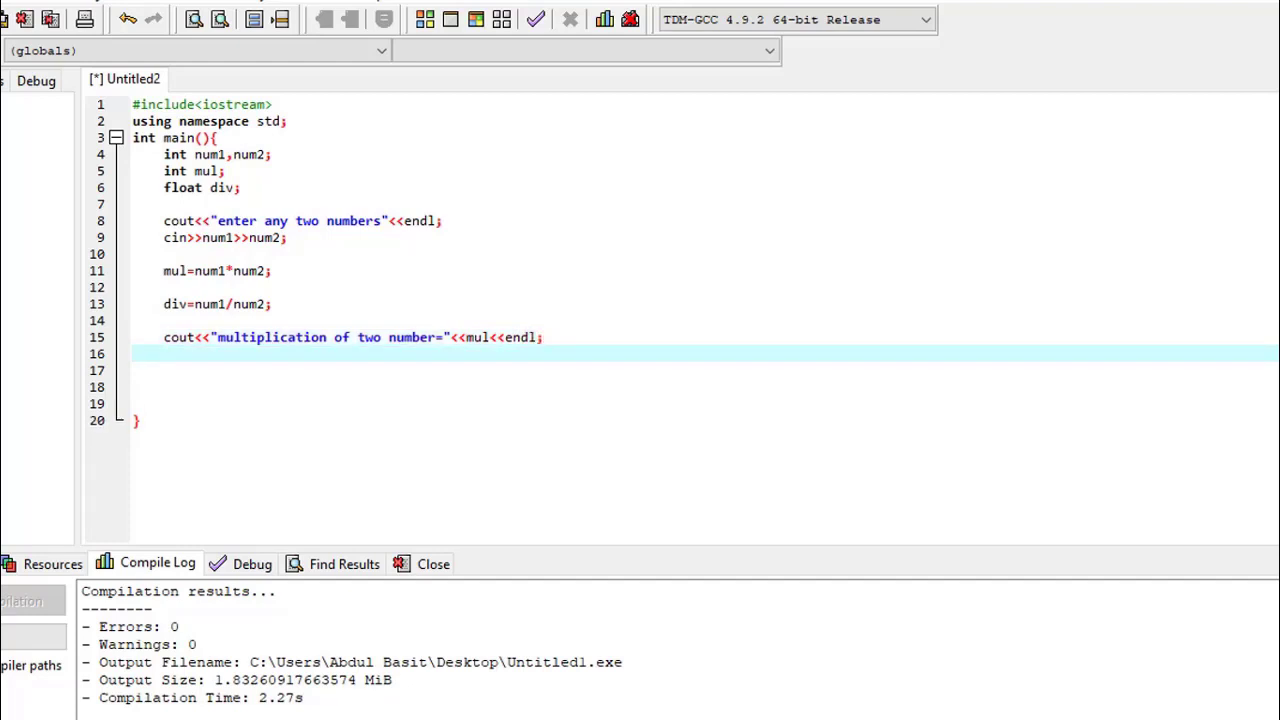
Step: Add cout<<"division of two numbers= "<<div<<endl;, correcting the spelling of division
{"action": "type", "text": "cout"}
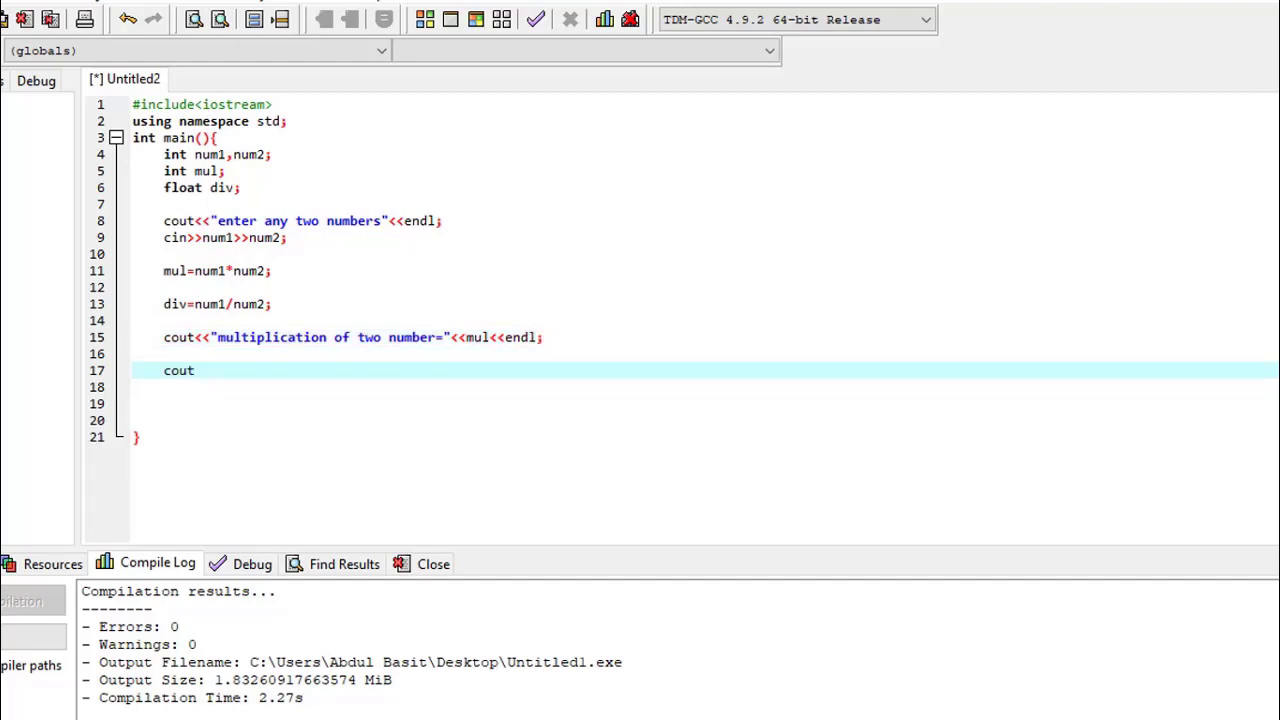
{"action": "type", "text": "<<\"\""}
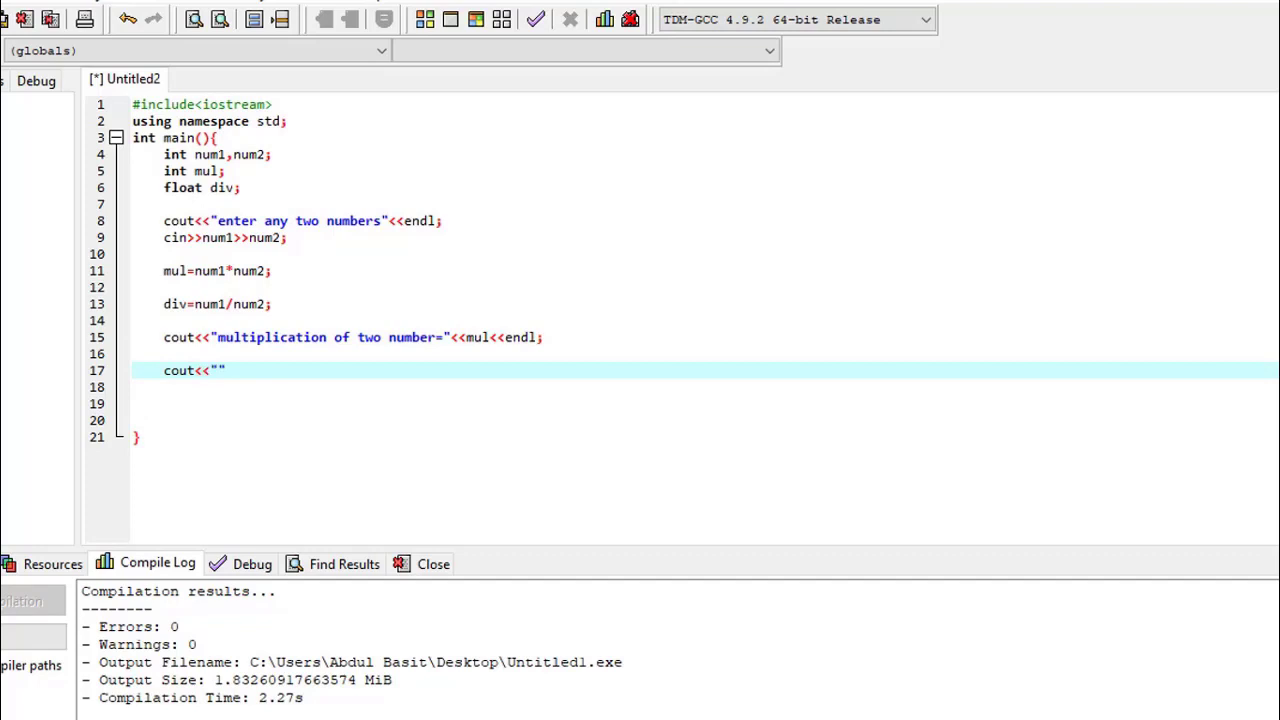
{"action": "type", "text": "divi"}
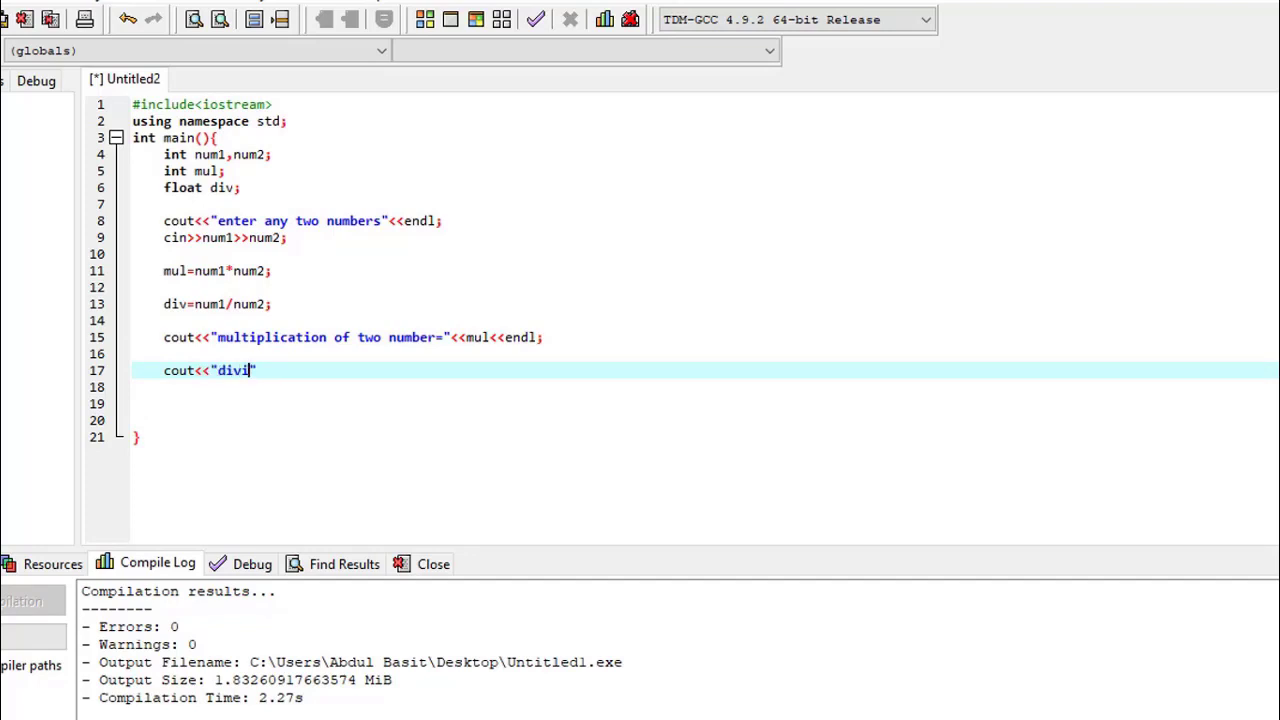
{"action": "type", "text": "on"}
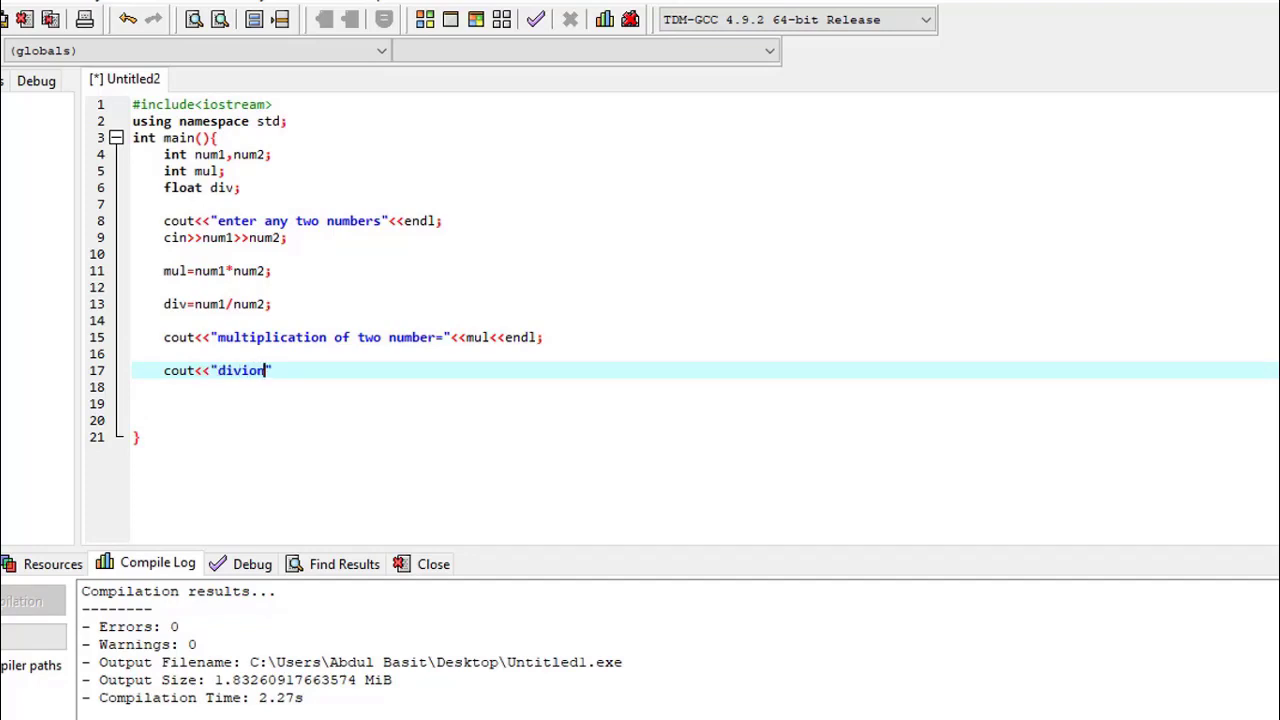
{"action": "type", "text": "of two"}
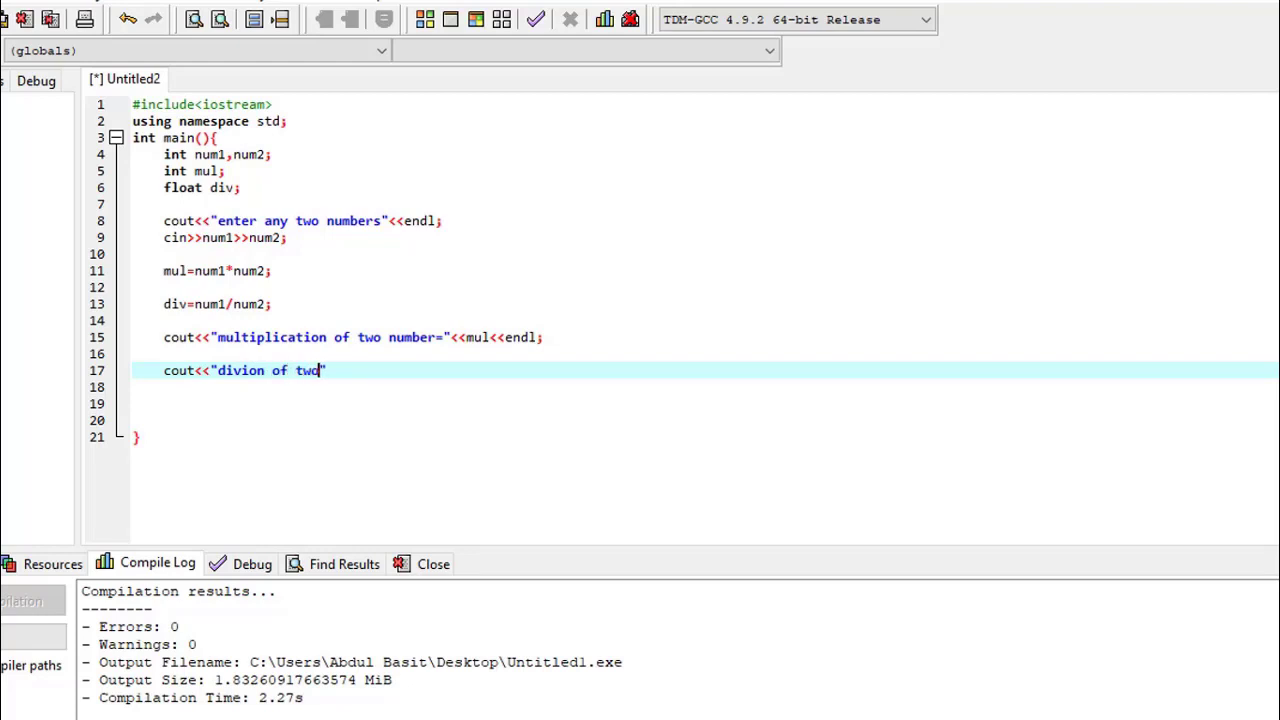
{"action": "type", "text": "\""}
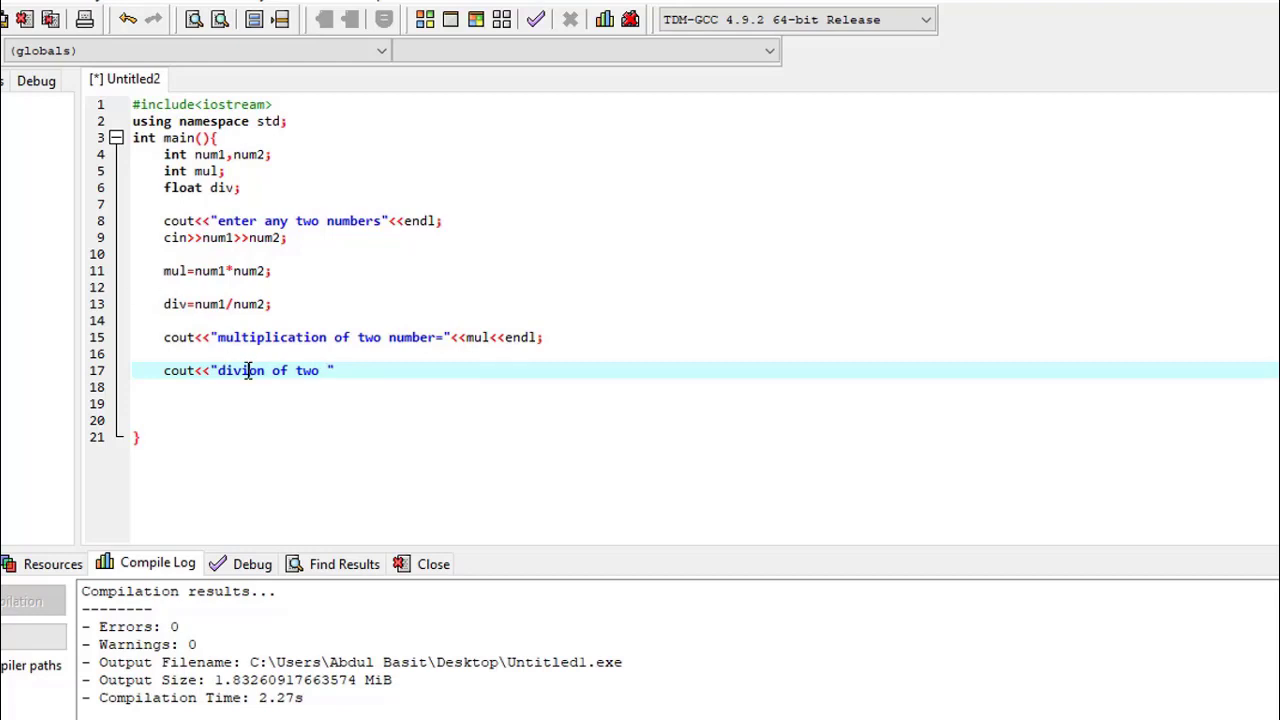
{"action": "type", "text": "s"}
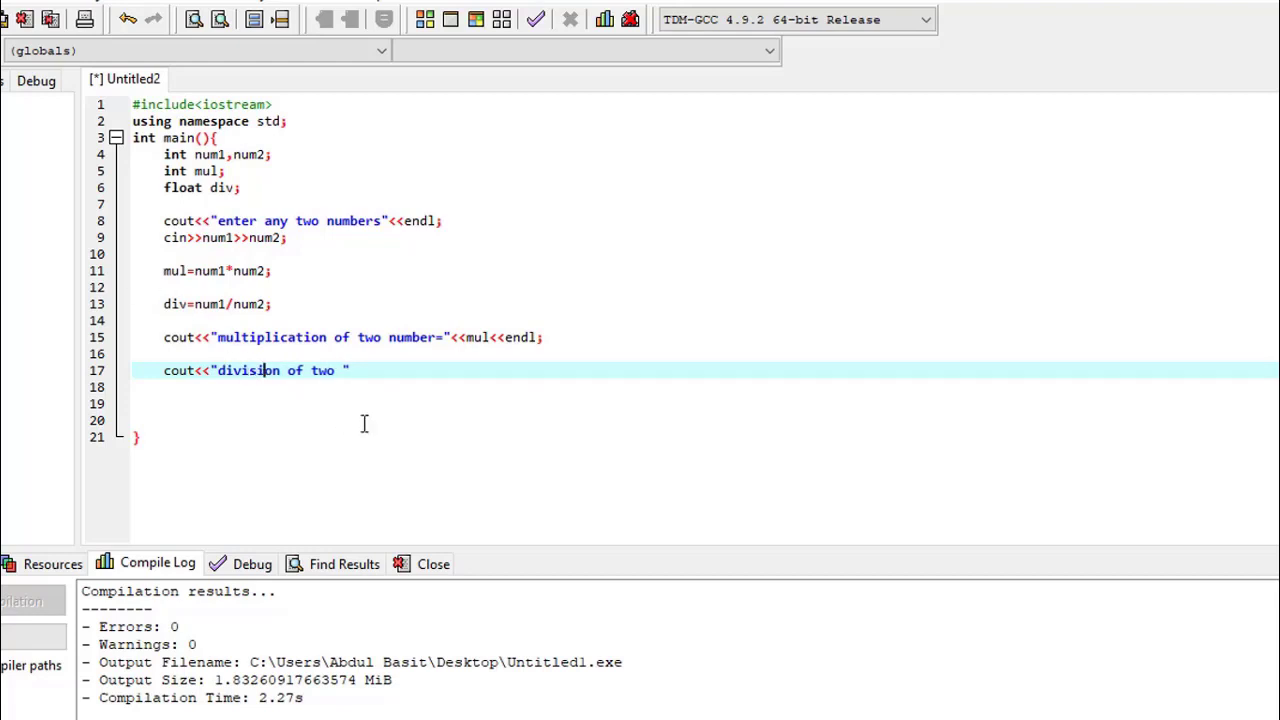
{"action": "type", "text": "nu"}
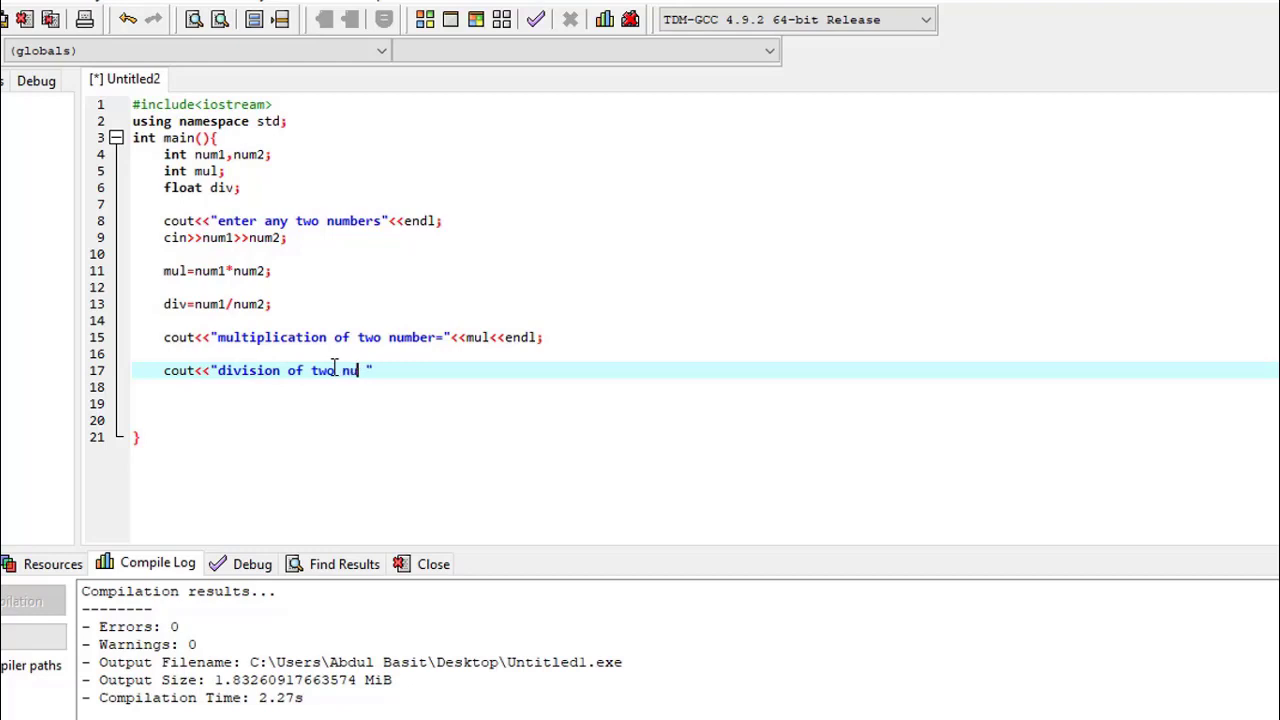
{"action": "type", "text": "mbers="}
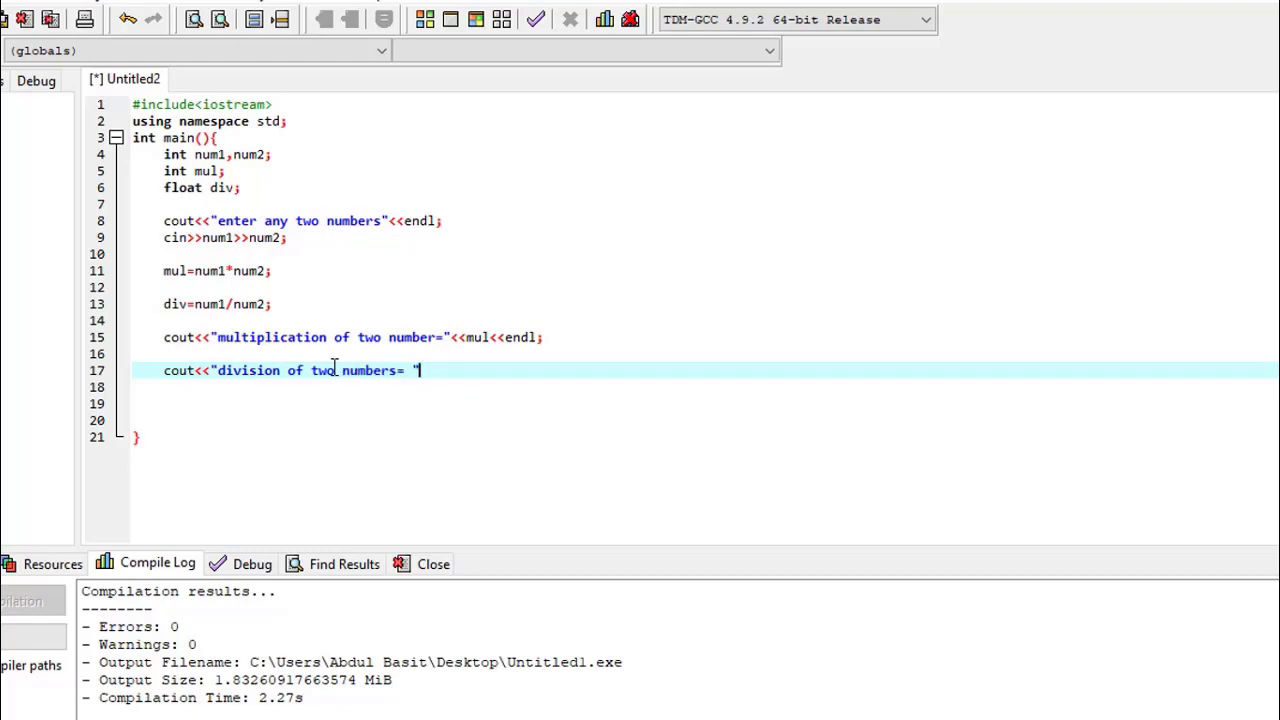
{"action": "type", "text": "<<div"}
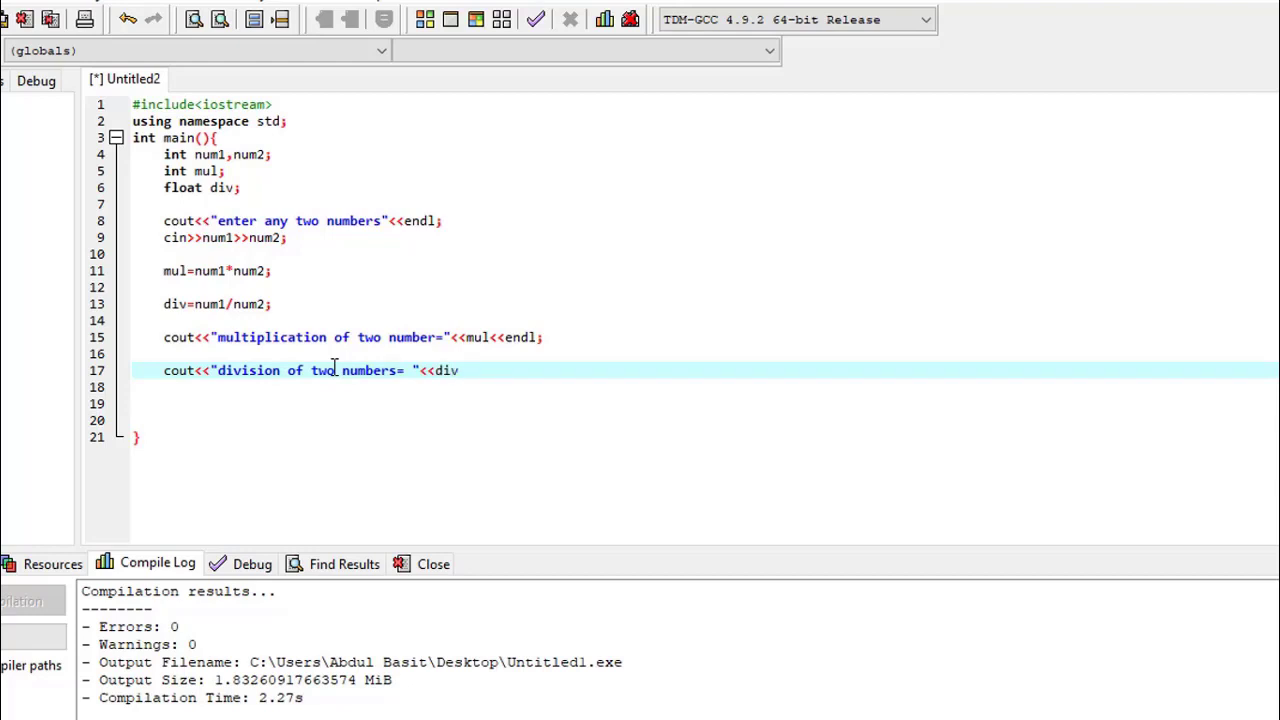
{"action": "type", "text": "<<e"}
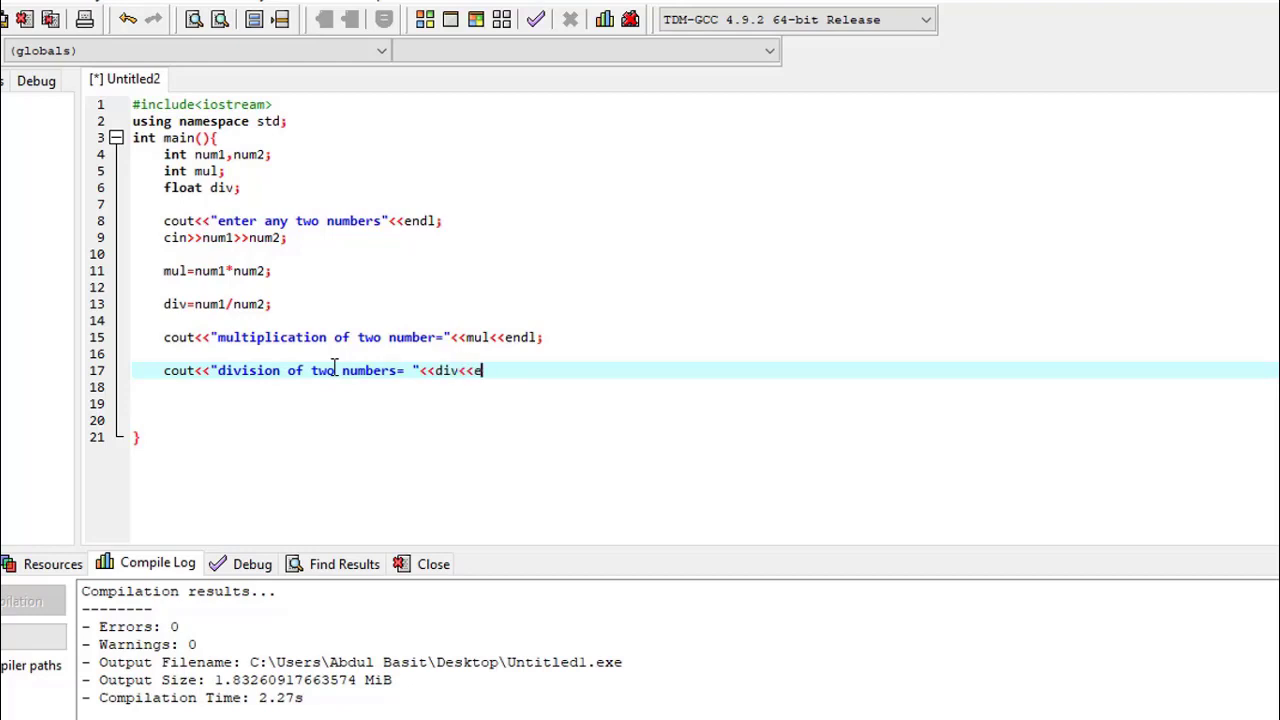
{"action": "type", "text": "ndl;"}
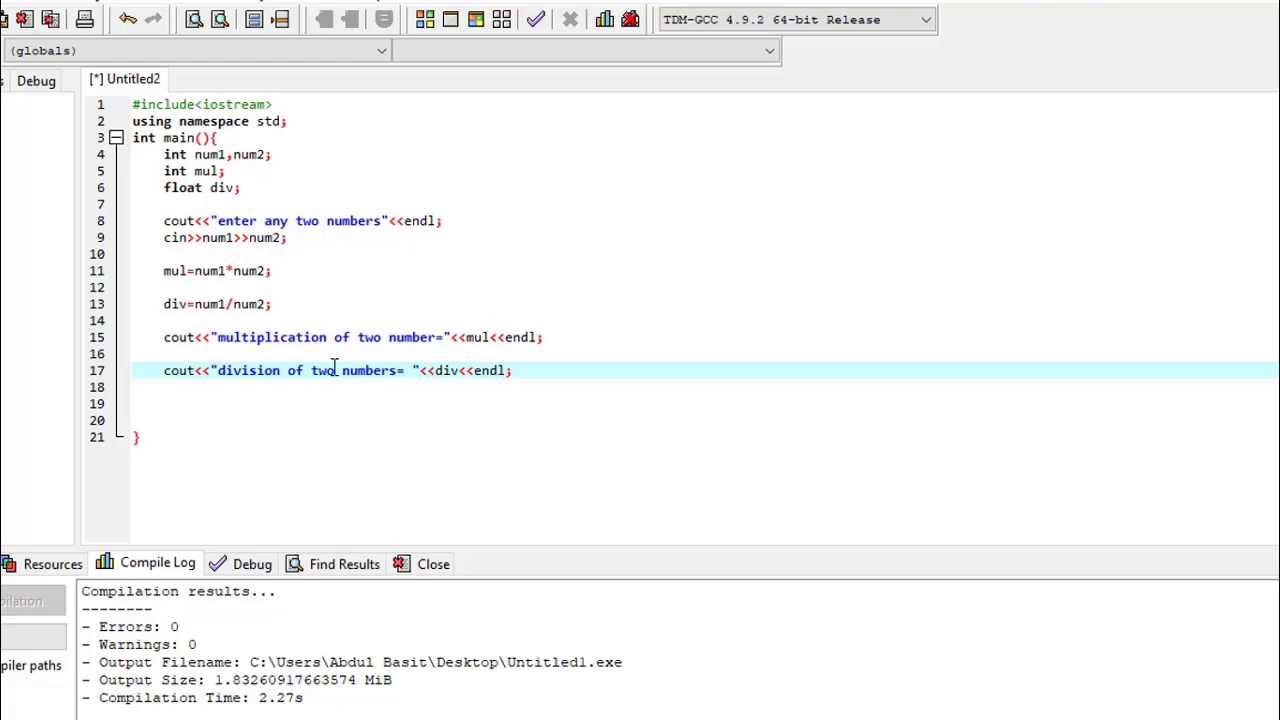
Step: End main with return 0;, then save as Untitled2.cpp and compile
{"action": "type", "text": "re"}
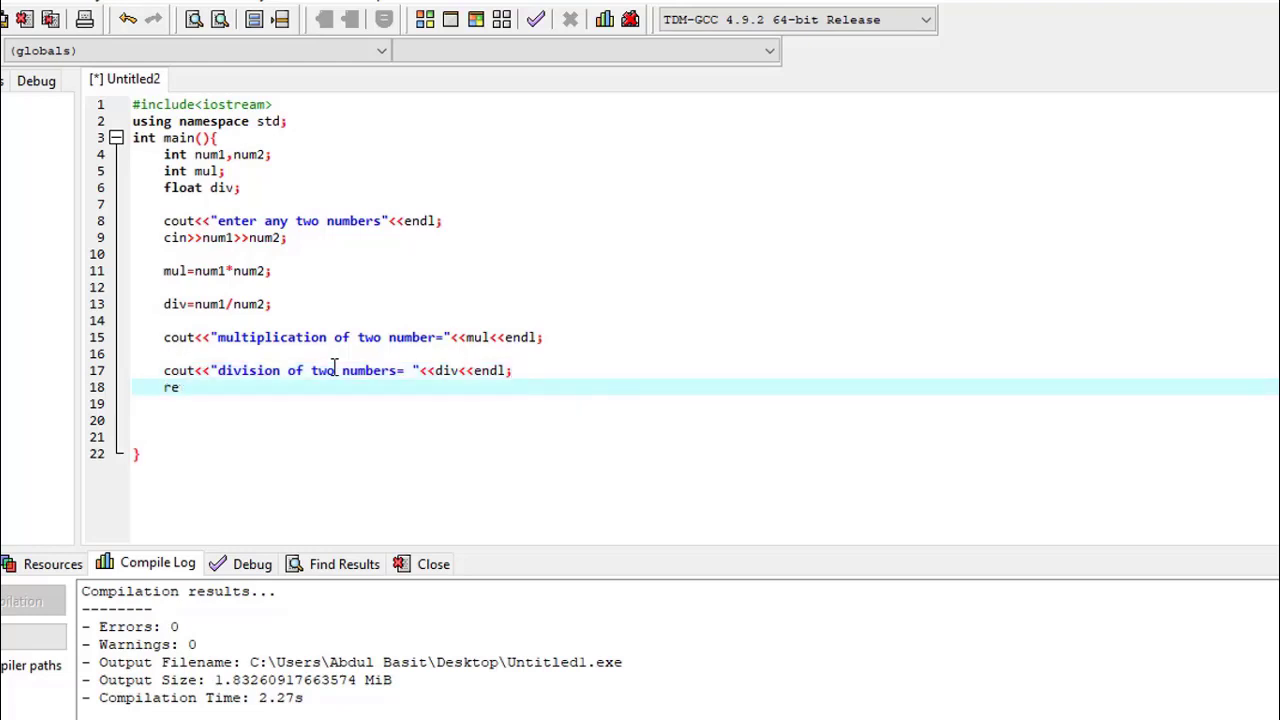
{"action": "type", "text": "tr"}
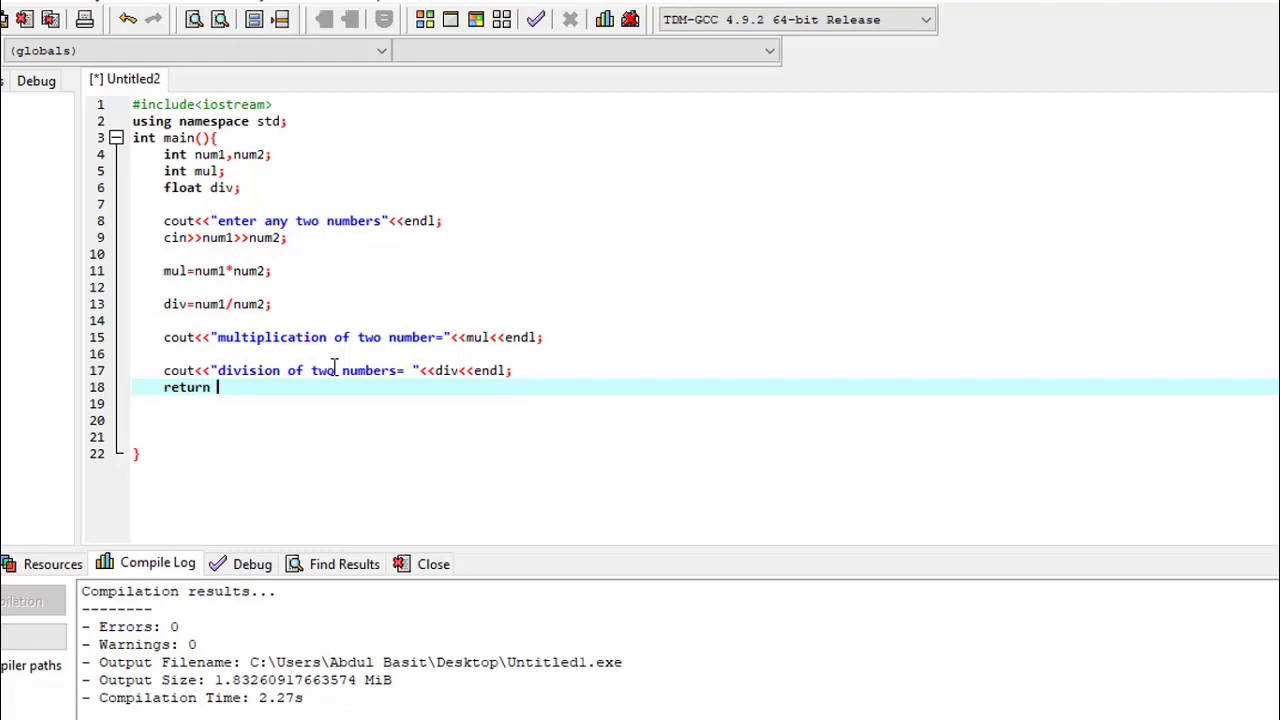
{"action": "type", "text": "0;"}
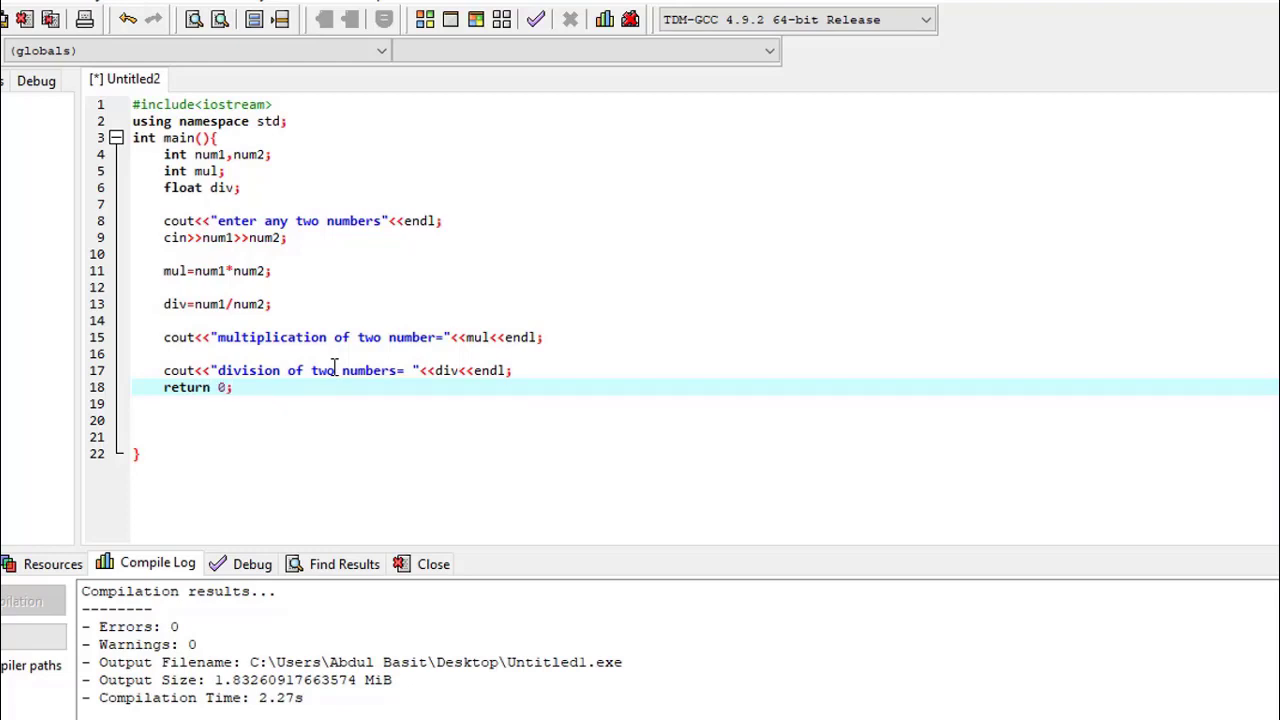
{"action": "left_click", "coordinate": [232, 387]}
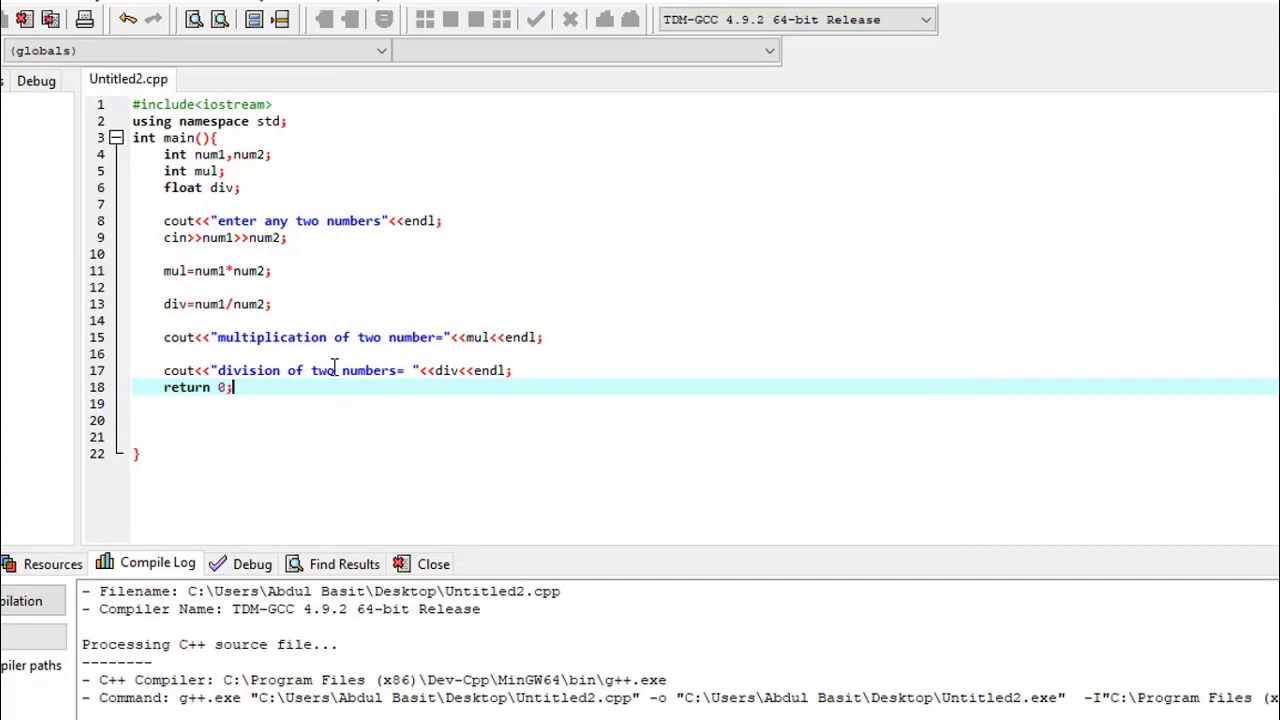
Step: Run the program in the console with inputs 8 and 4, getting 32 and 2
{"action": "left_click", "coordinate": [535, 19]}
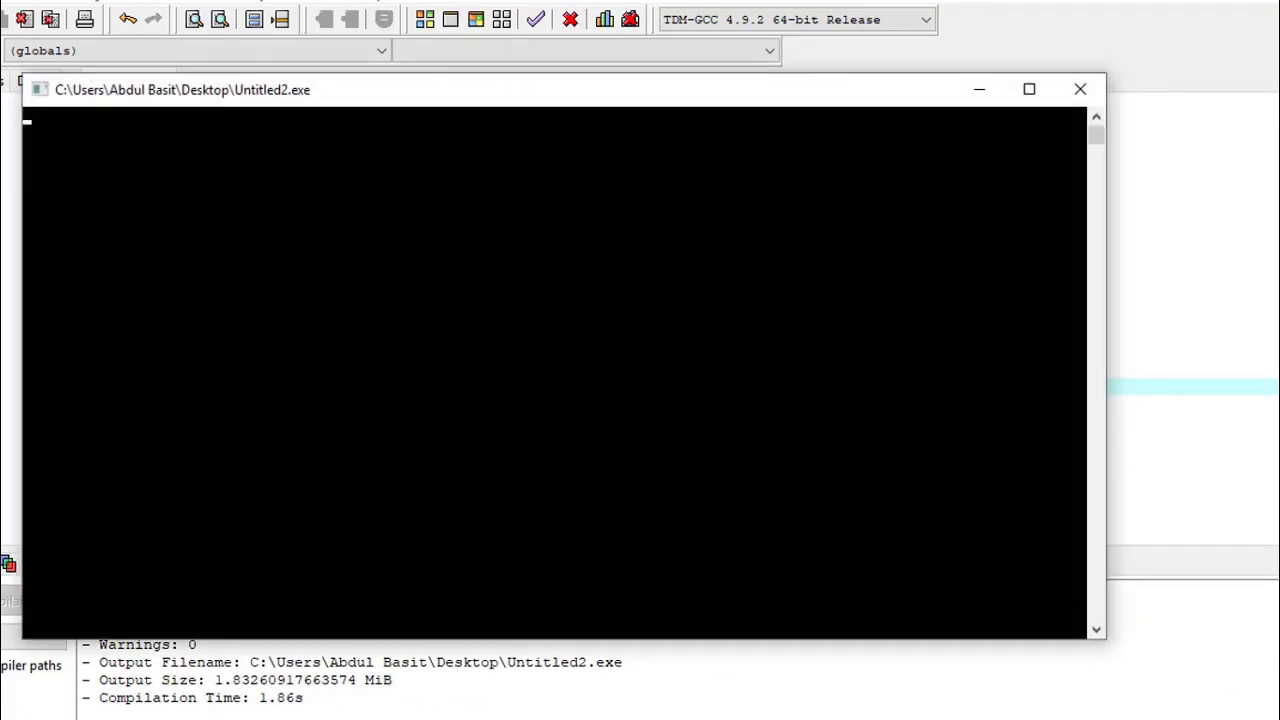
{"action": "type", "text": "8"}
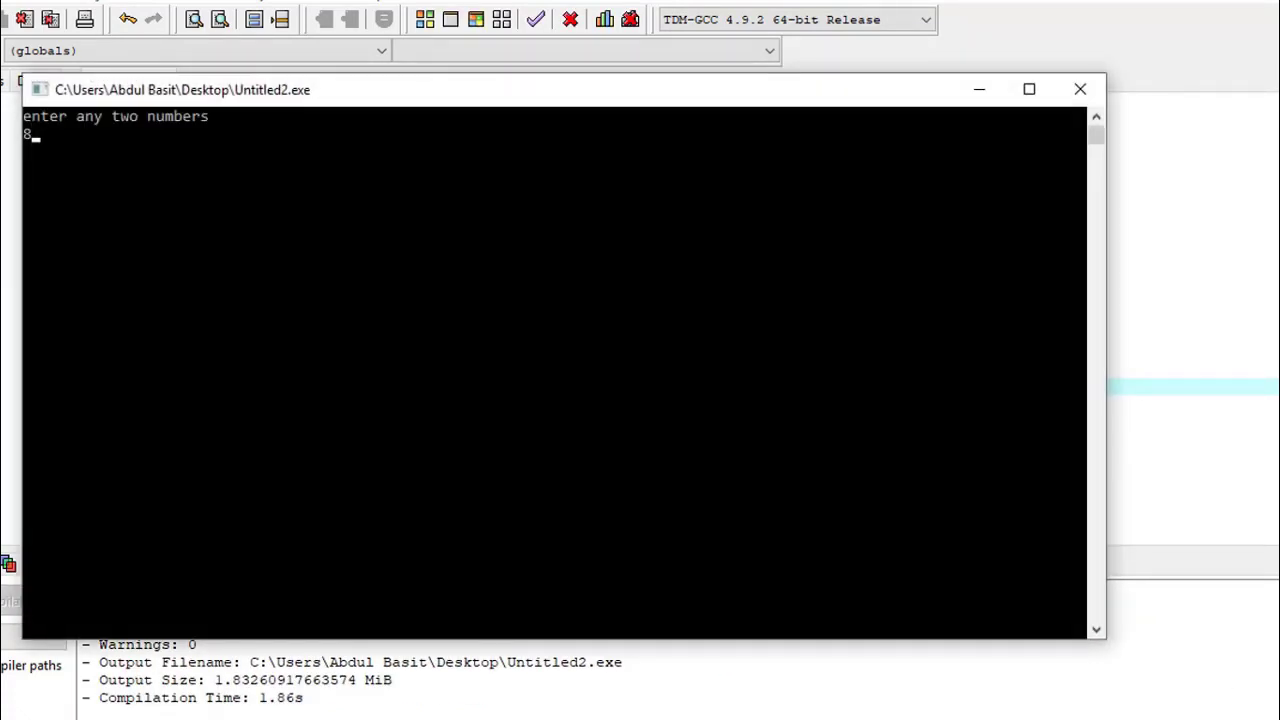
{"action": "type", "text": "4"}
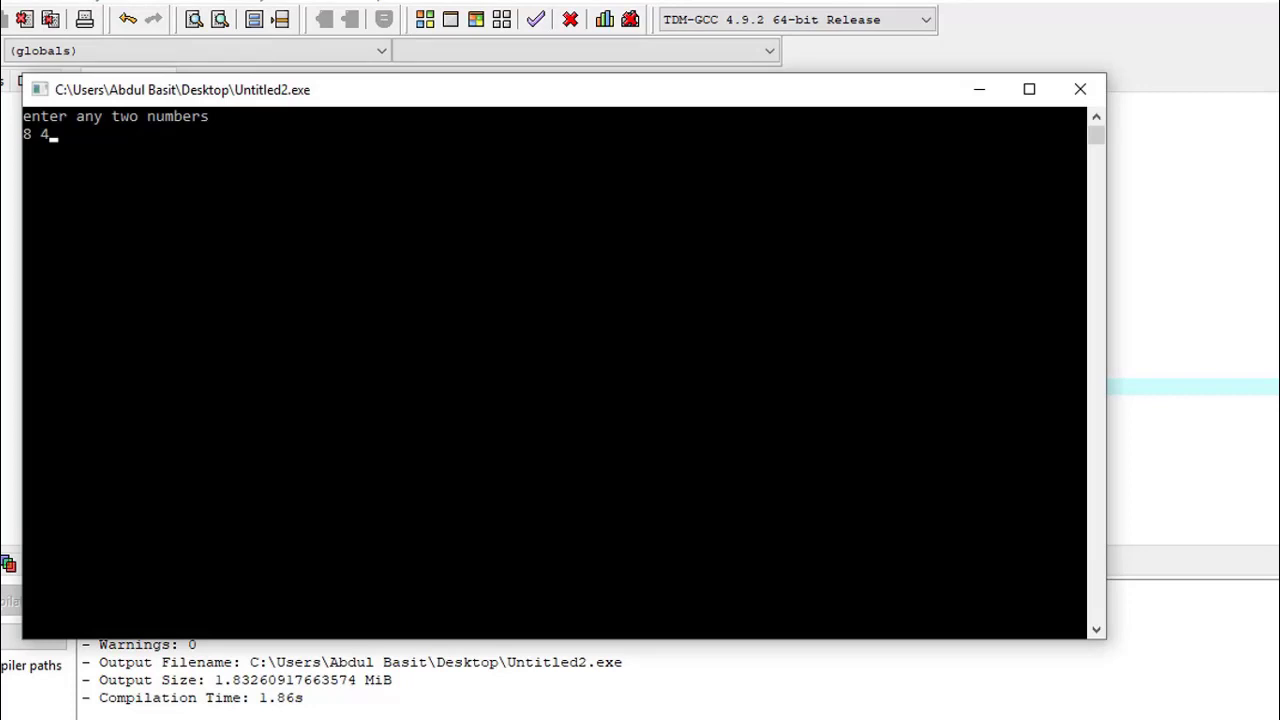
{"action": "key", "text": "Return"}
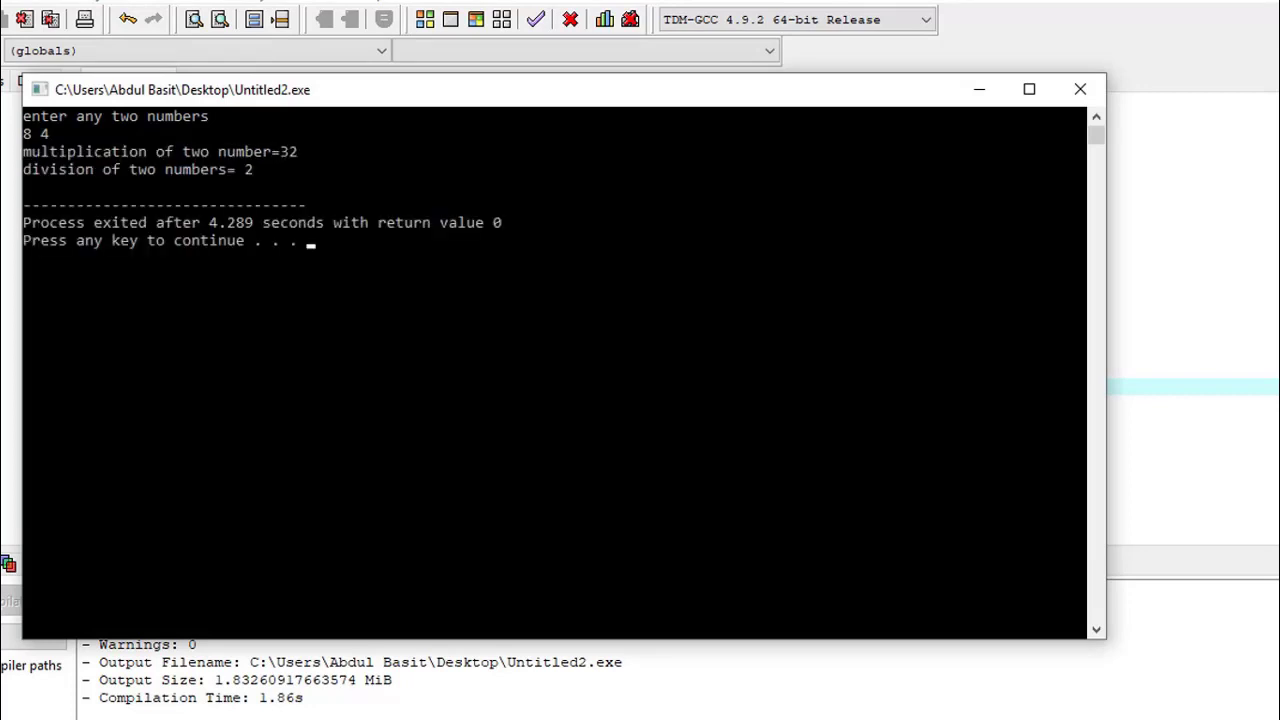